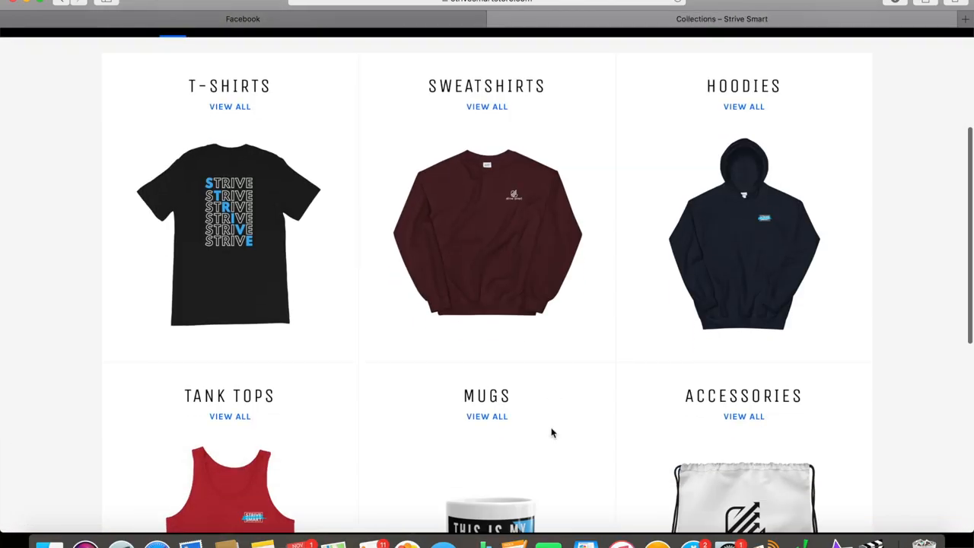
# Step: Compare the portfolio's week, month and all-time performance, then hide the gains breakdown
pyautogui.scroll(-3)
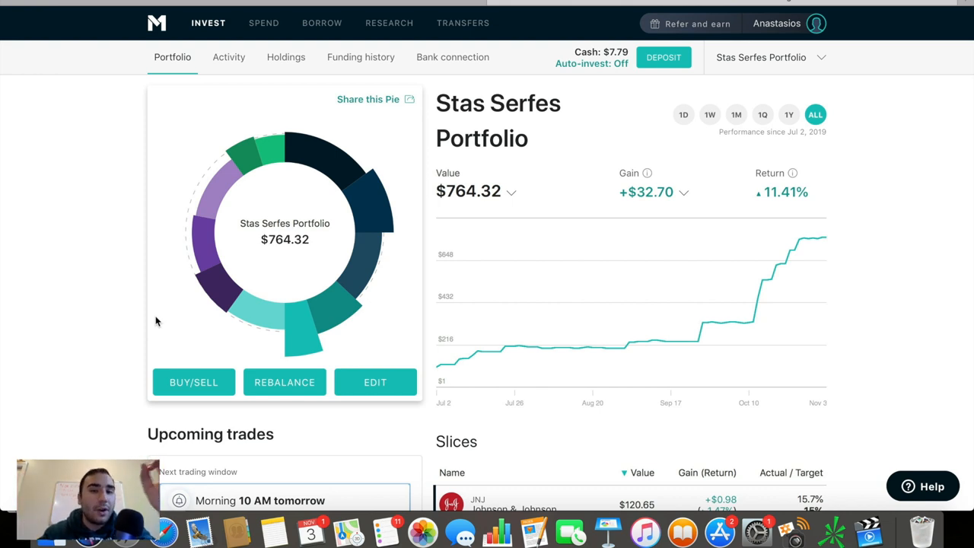
pyautogui.moveTo(293, 246)
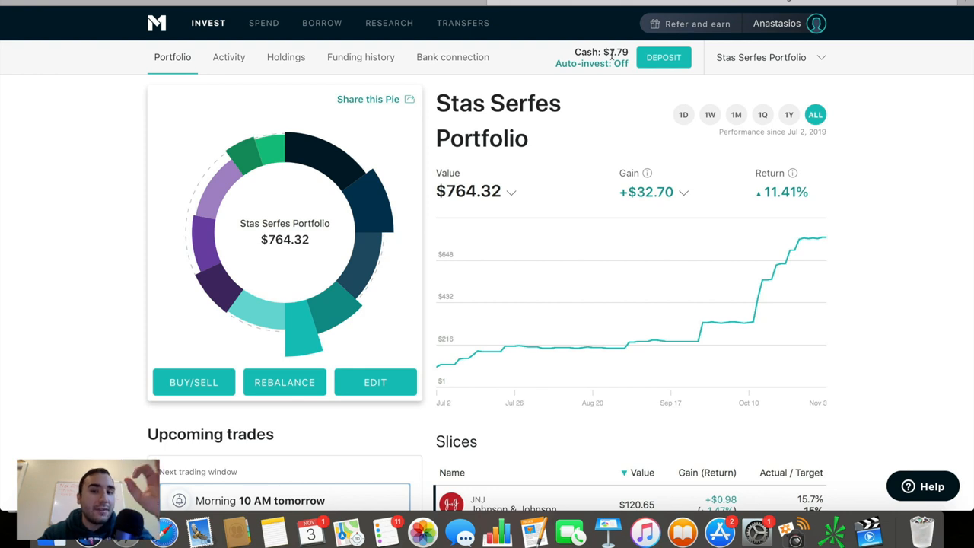
pyautogui.moveTo(616, 64)
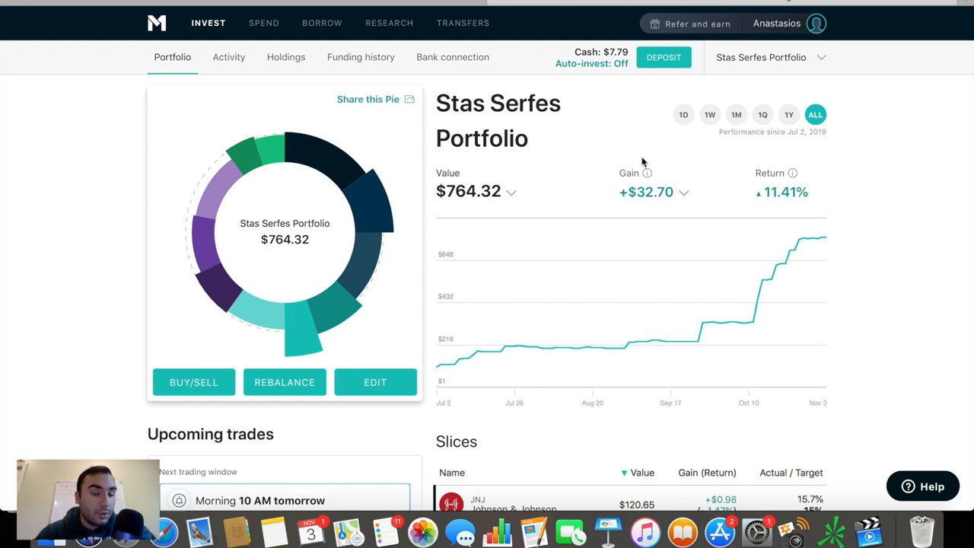
pyautogui.moveTo(823, 147)
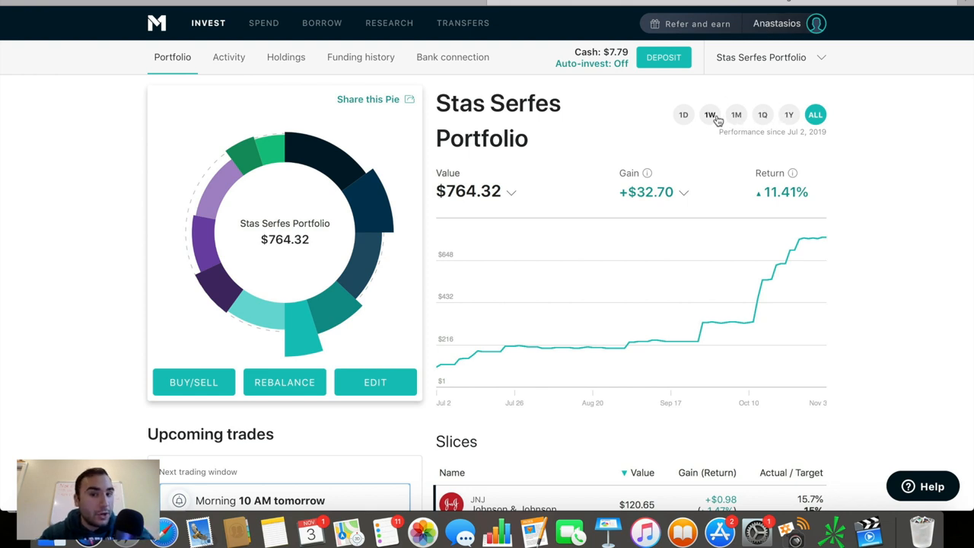
pyautogui.click(709, 114)
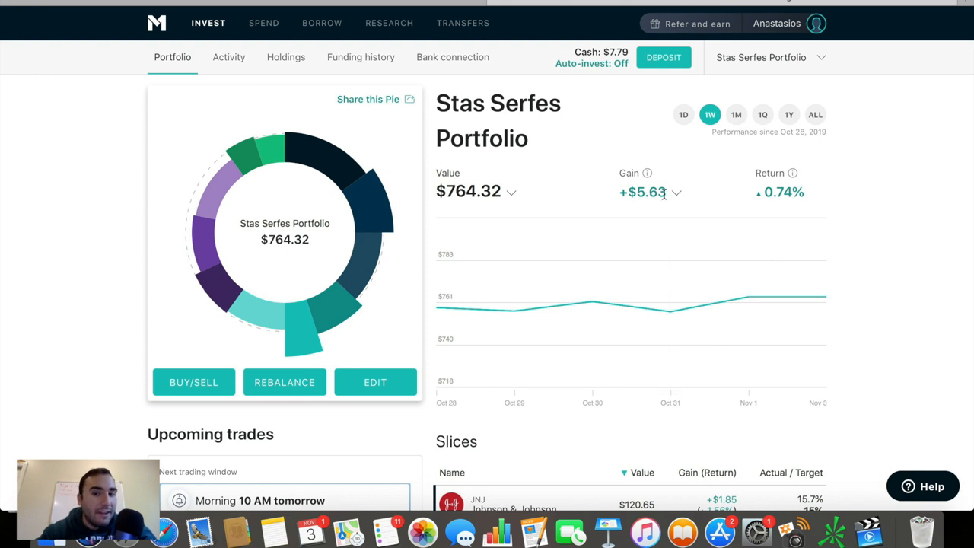
pyautogui.click(735, 114)
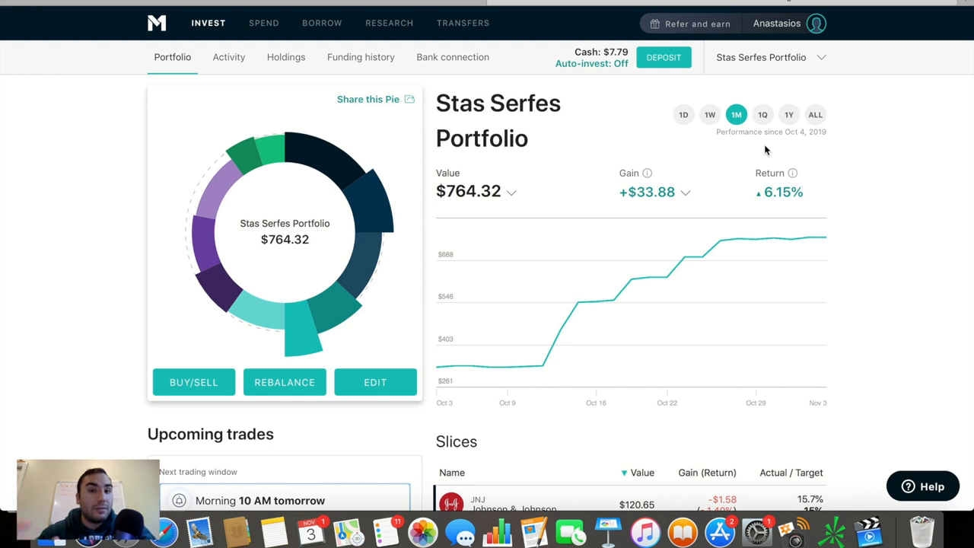
pyautogui.moveTo(777, 166)
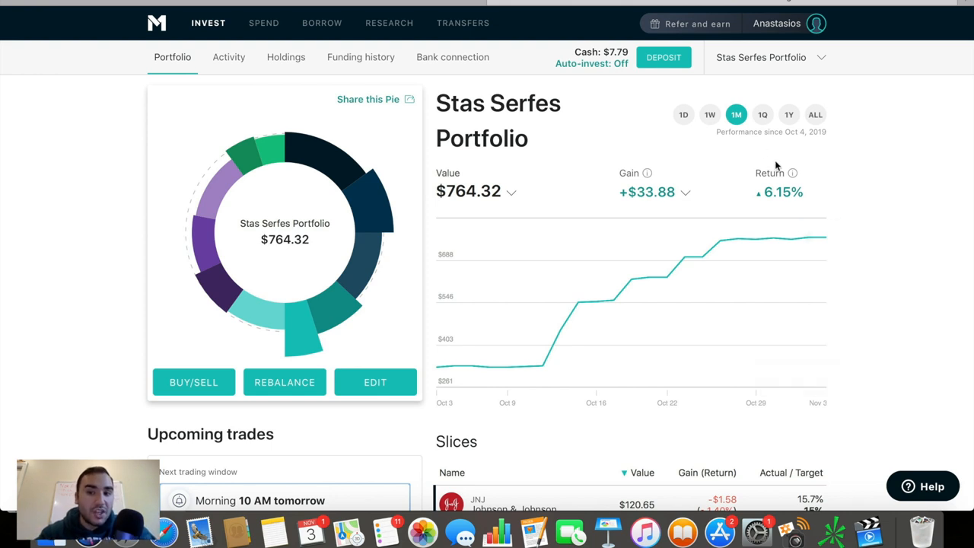
pyautogui.moveTo(642, 169)
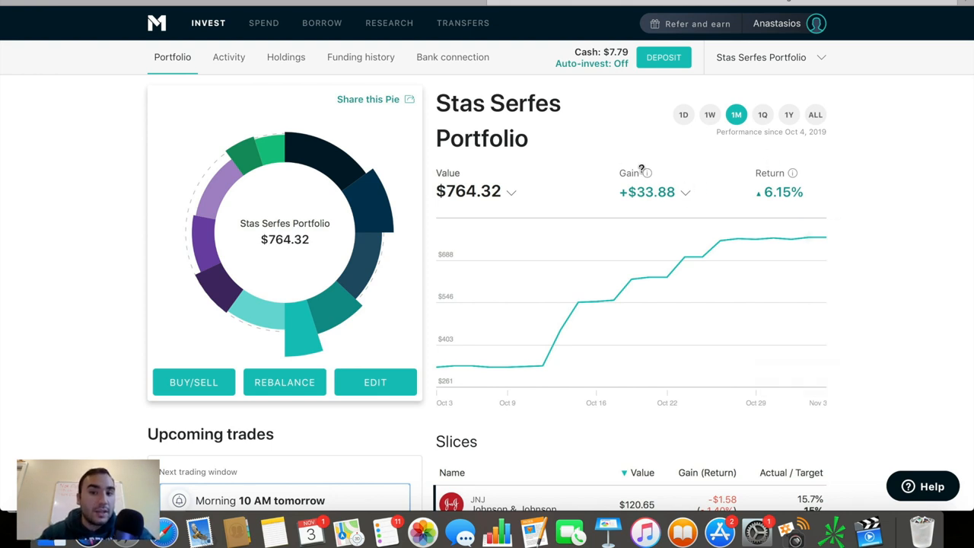
pyautogui.moveTo(816, 115)
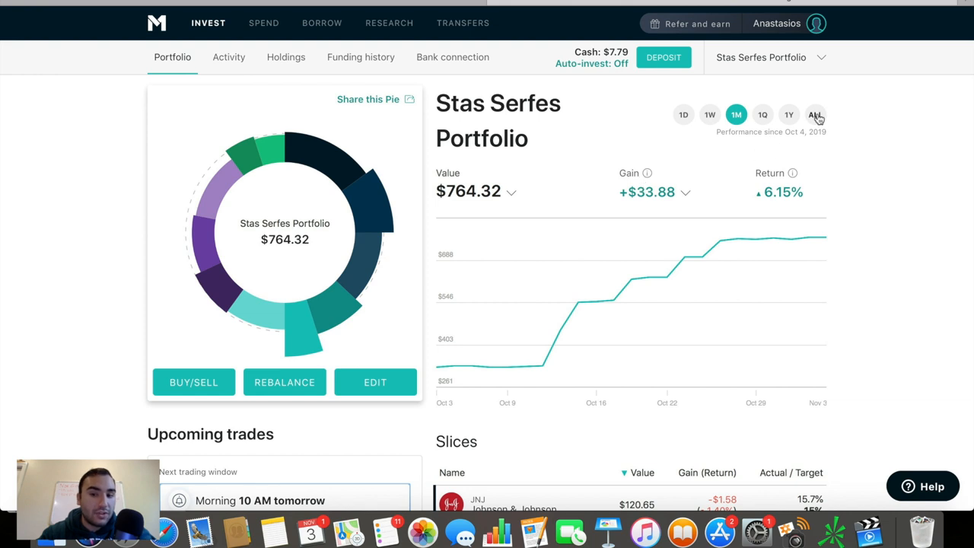
pyautogui.click(814, 114)
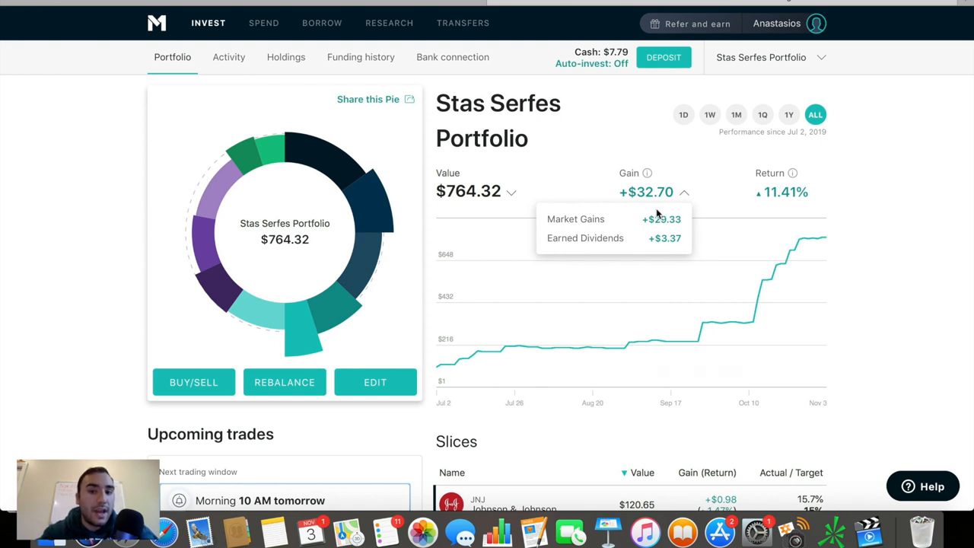
pyautogui.moveTo(639, 233)
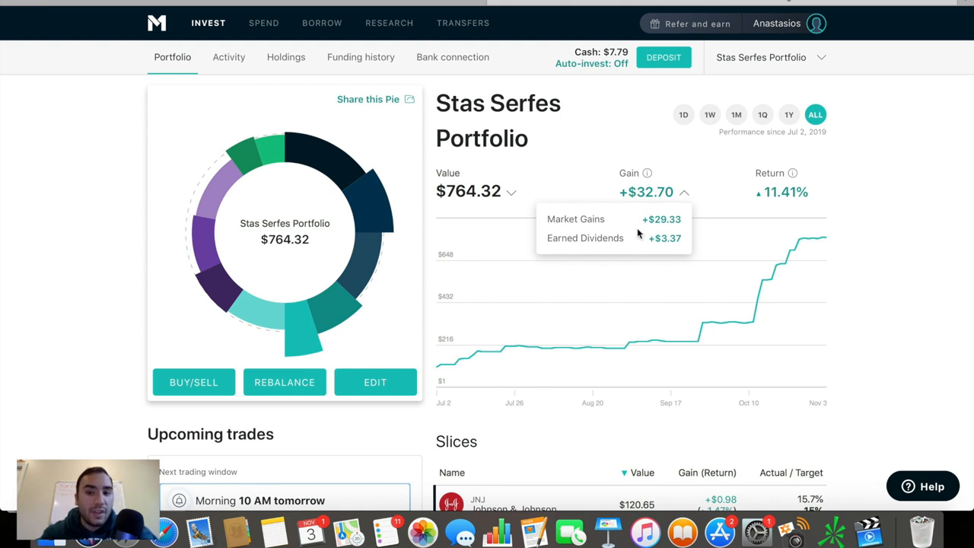
pyautogui.moveTo(690, 202)
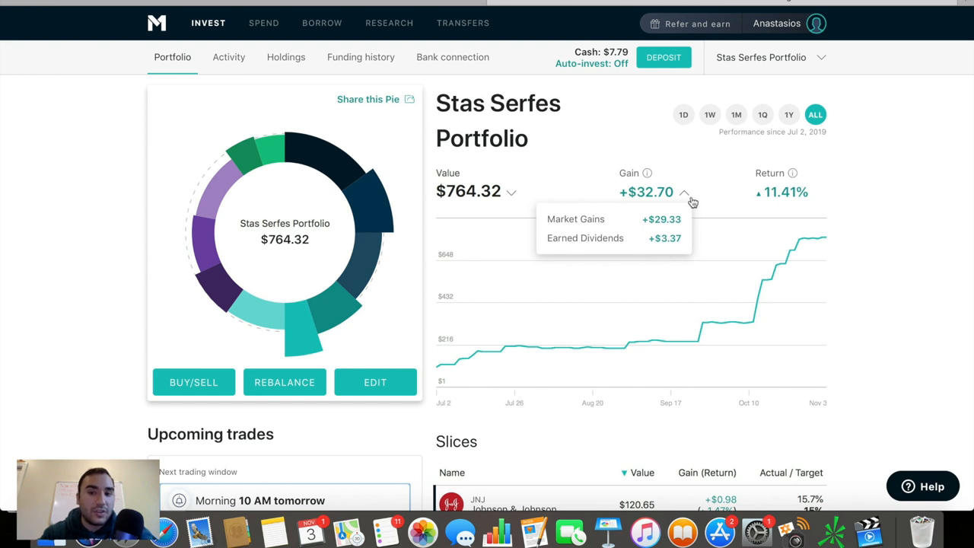
pyautogui.click(683, 192)
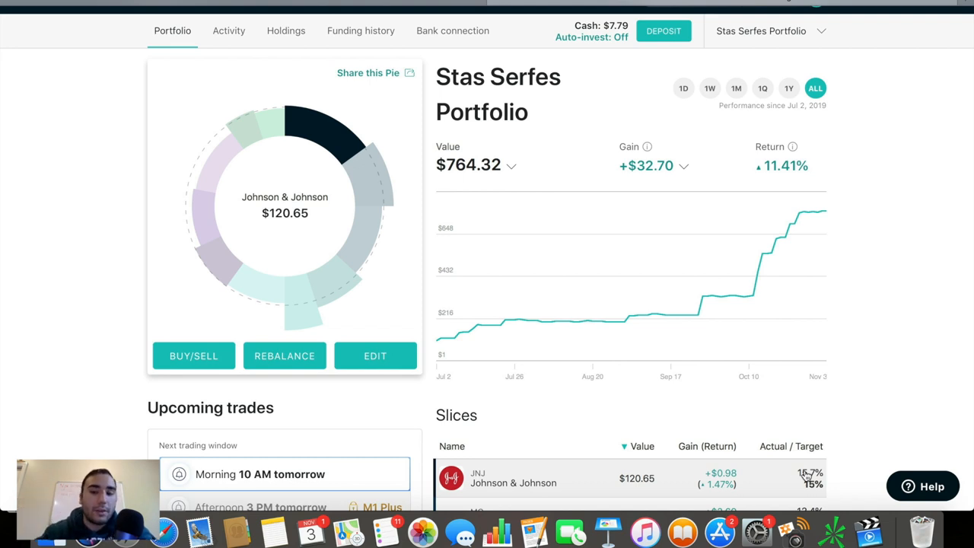
# Step: Review the Johnson & Johnson position, market stats (346.3B cap, 21.9 P/E) and news
pyautogui.click(513, 478)
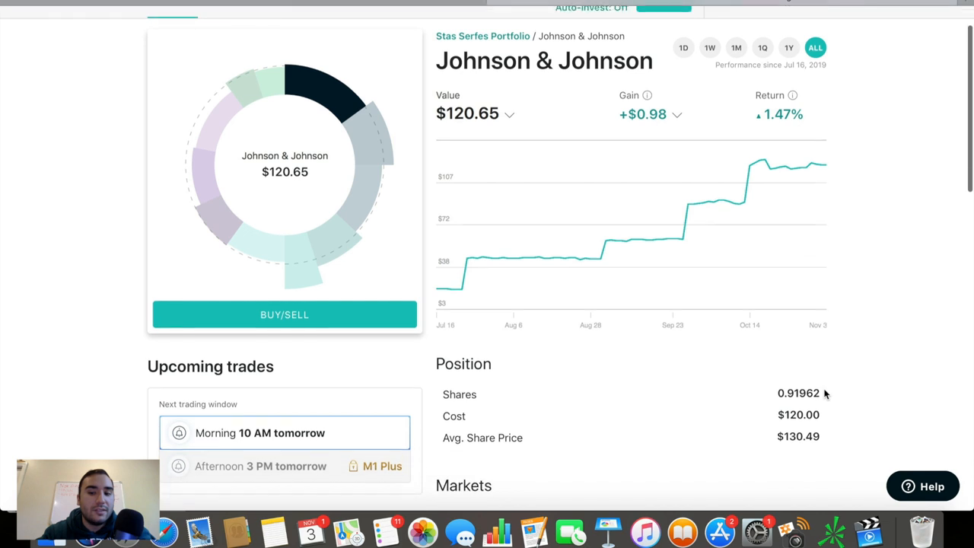
pyautogui.scroll(-3)
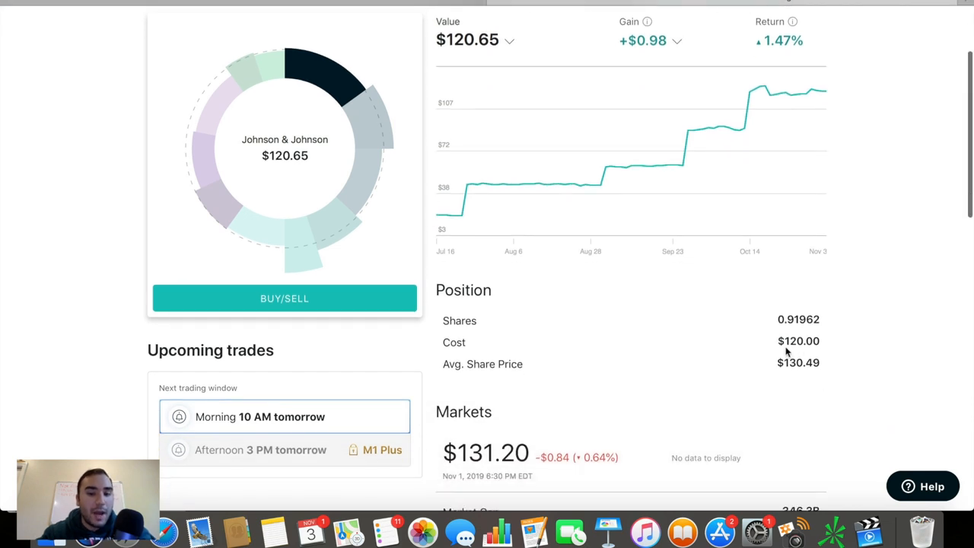
pyautogui.moveTo(796, 373)
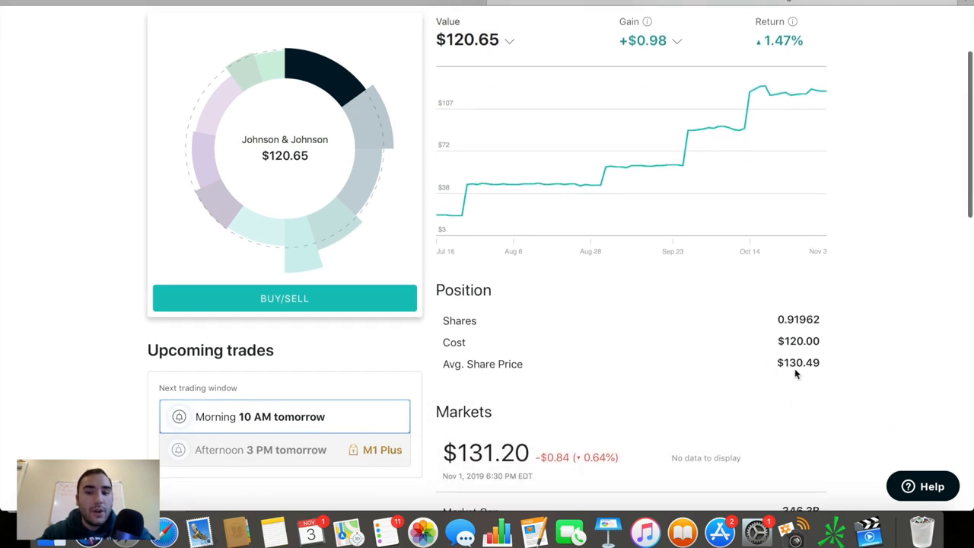
pyautogui.scroll(-3)
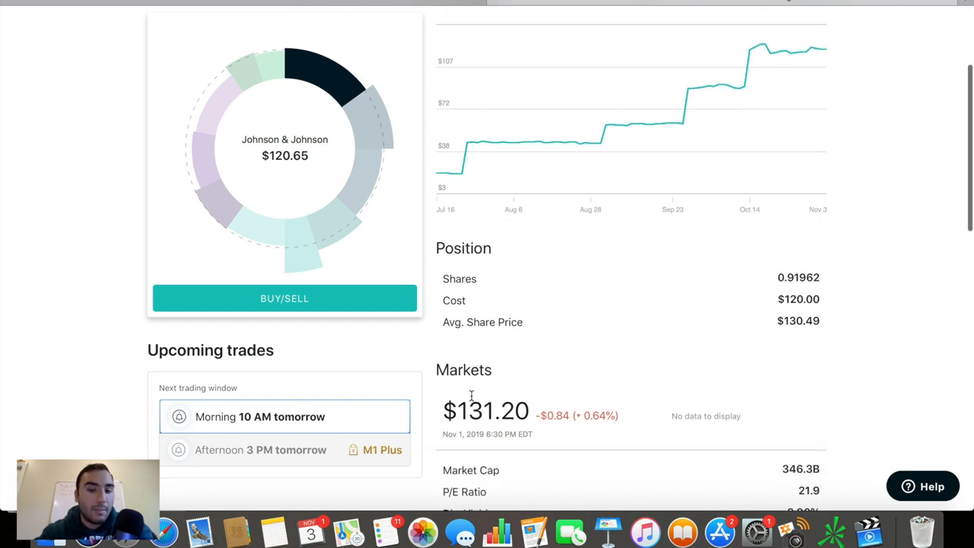
pyautogui.scroll(-3)
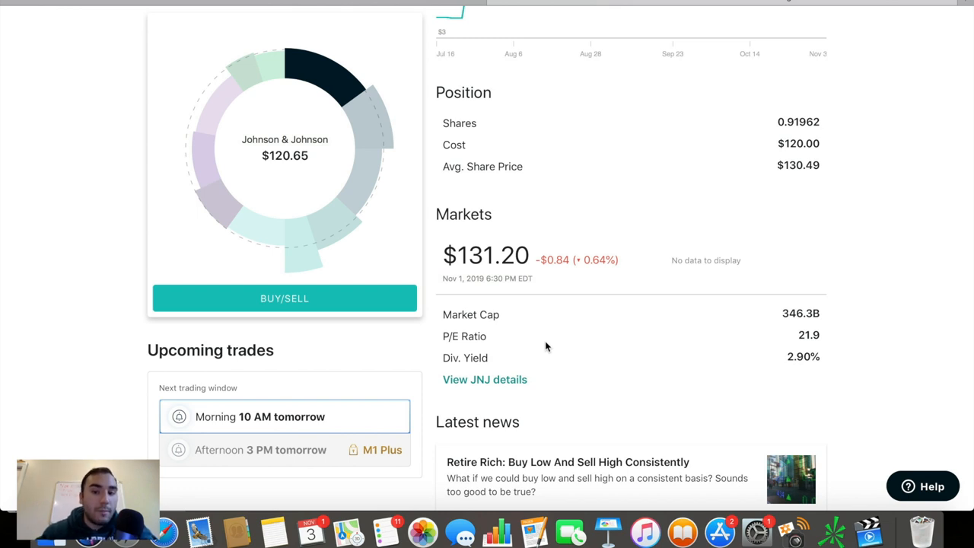
pyautogui.moveTo(835, 280)
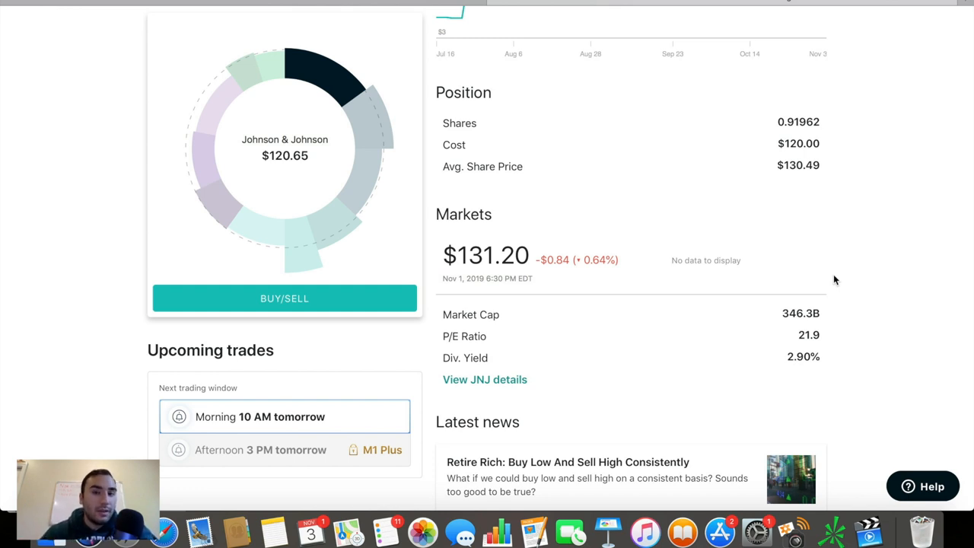
pyautogui.moveTo(848, 375)
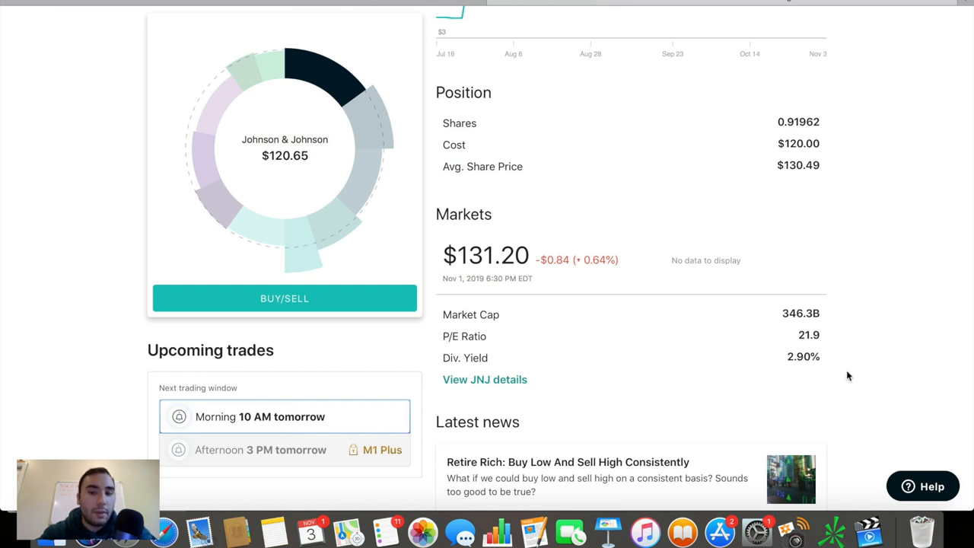
pyautogui.moveTo(826, 251)
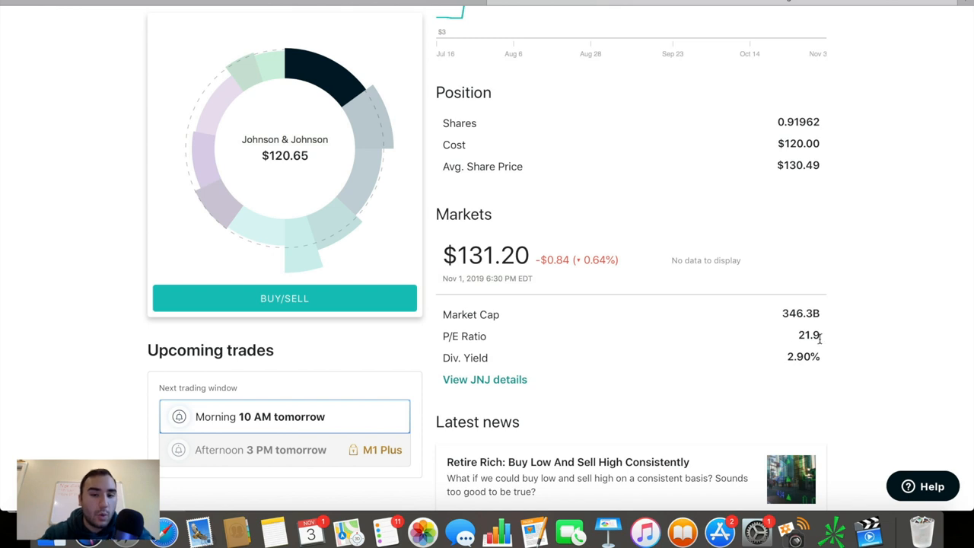
pyautogui.moveTo(798, 323)
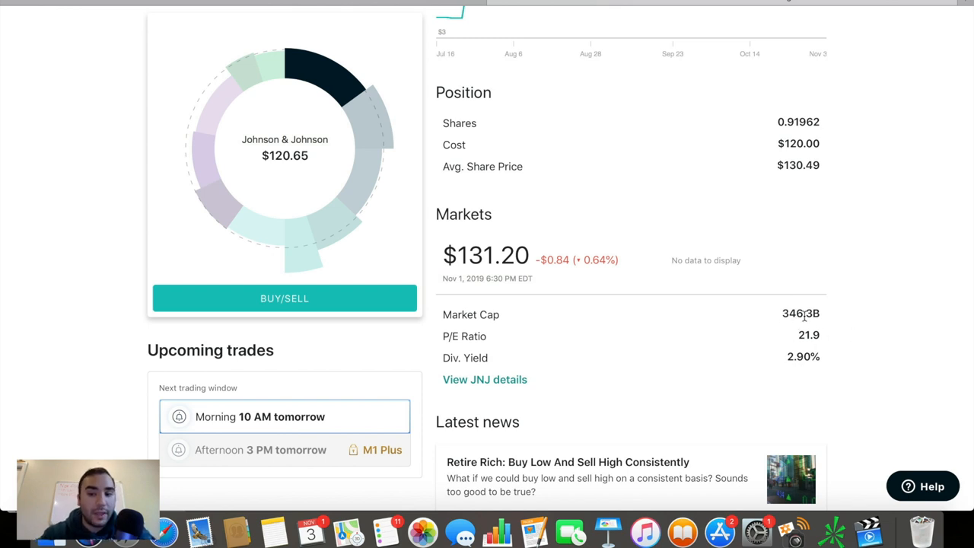
pyautogui.moveTo(826, 291)
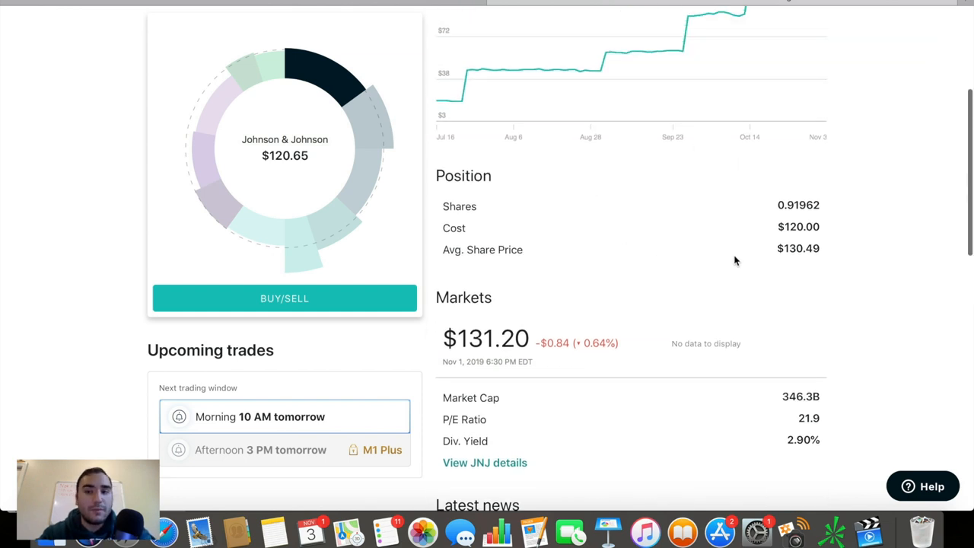
pyautogui.scroll(3)
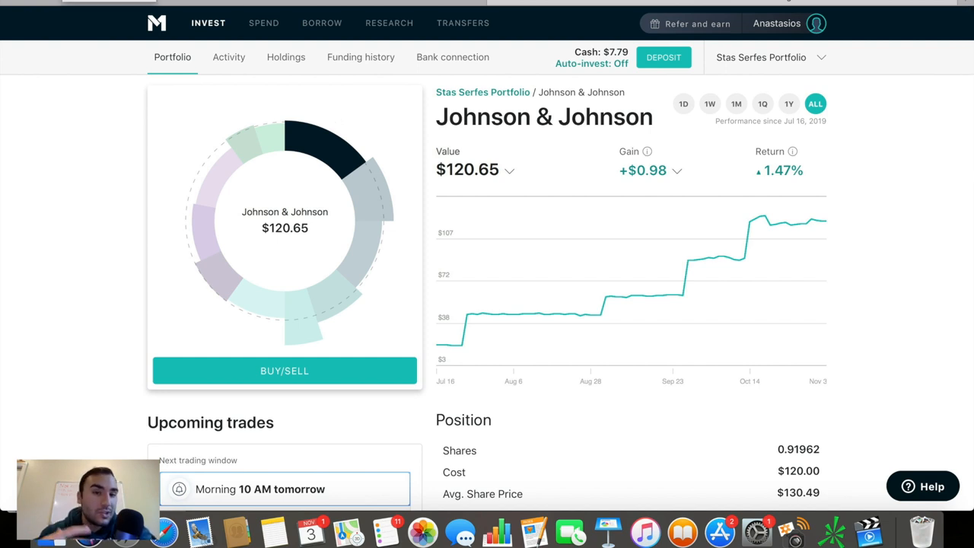
# Step: Split Altria's gain into market gains and dividends; review market stats (84.2B cap, 7.46% yield)
pyautogui.click(482, 93)
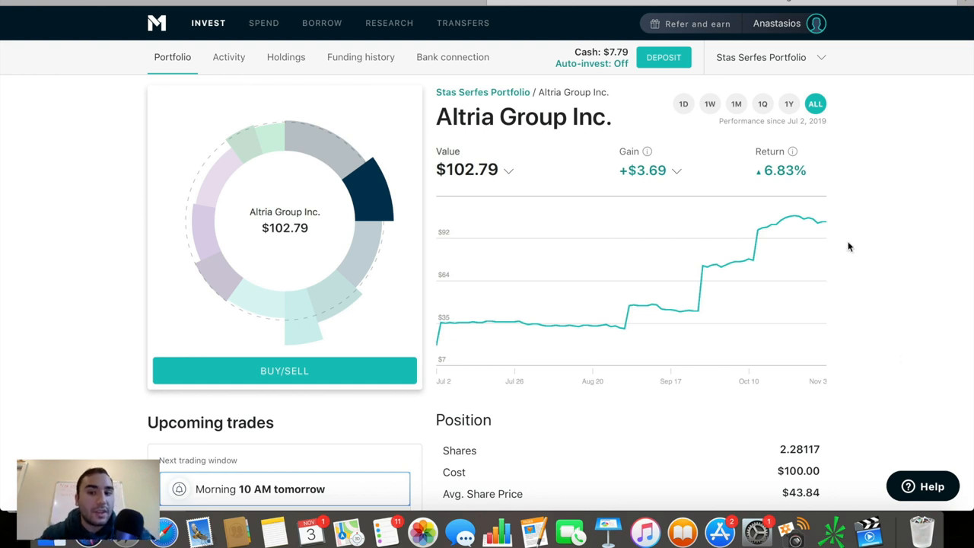
pyautogui.moveTo(803, 174)
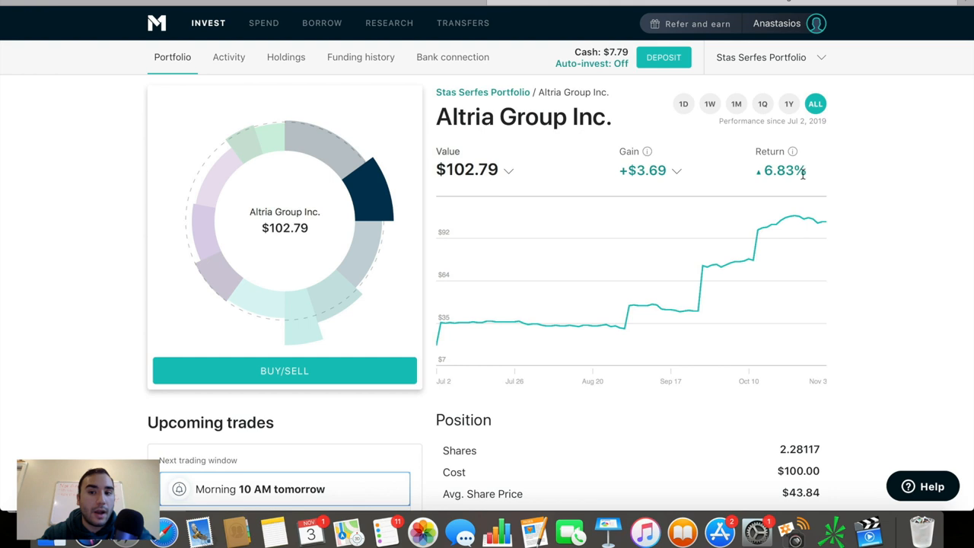
pyautogui.moveTo(660, 157)
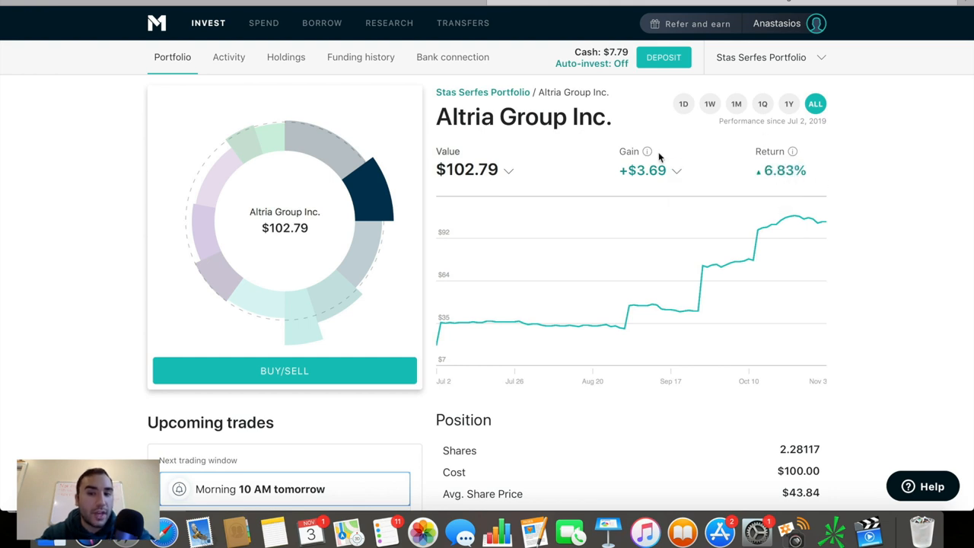
pyautogui.click(675, 170)
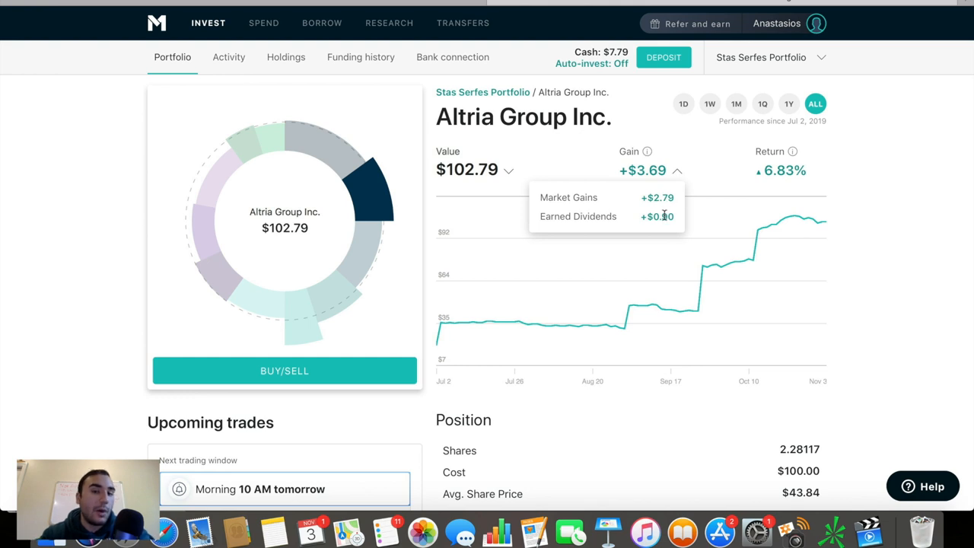
pyautogui.scroll(-3)
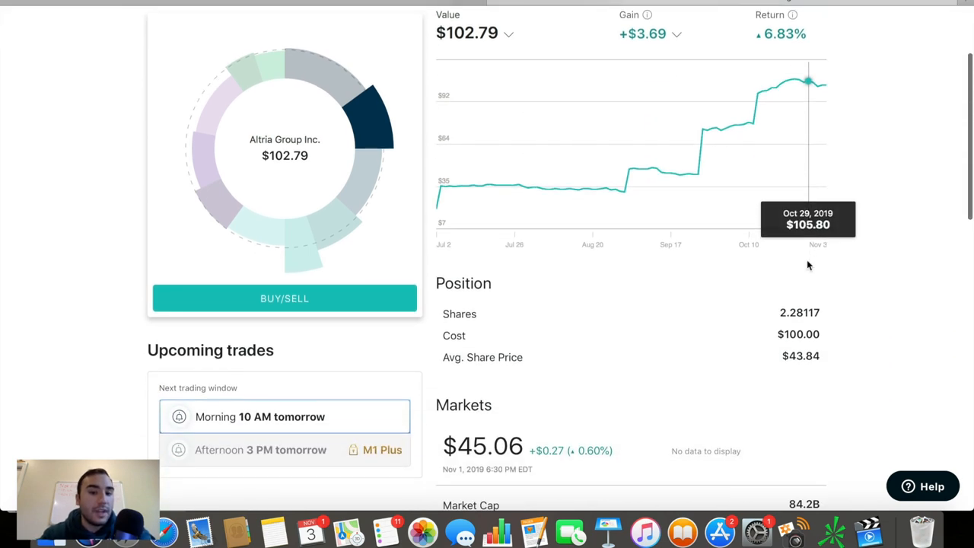
pyautogui.moveTo(809, 265)
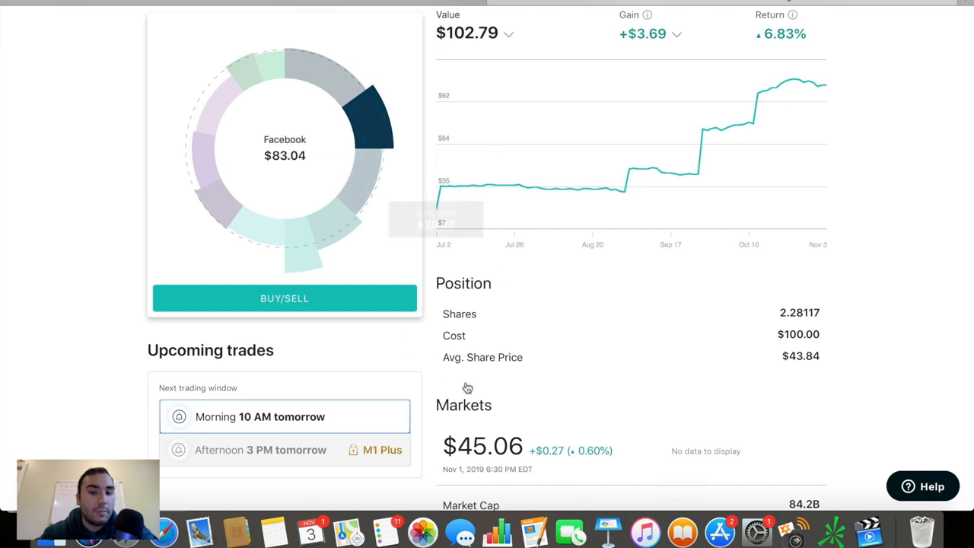
pyautogui.moveTo(372, 114)
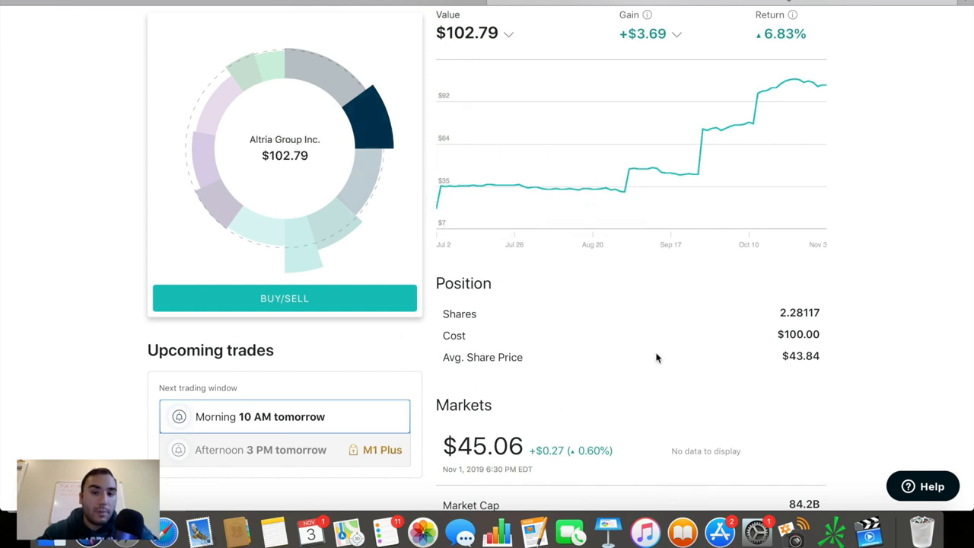
pyautogui.moveTo(662, 353)
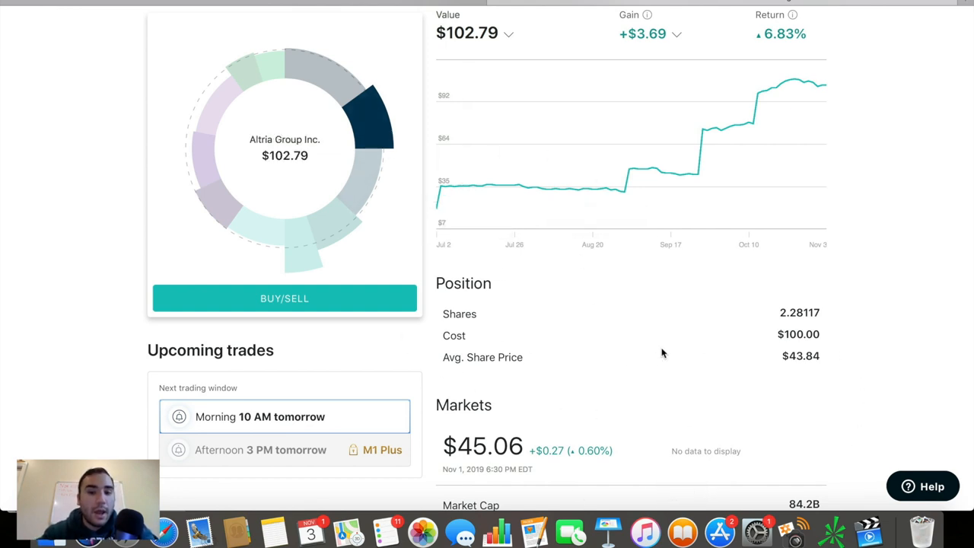
pyautogui.moveTo(801, 353)
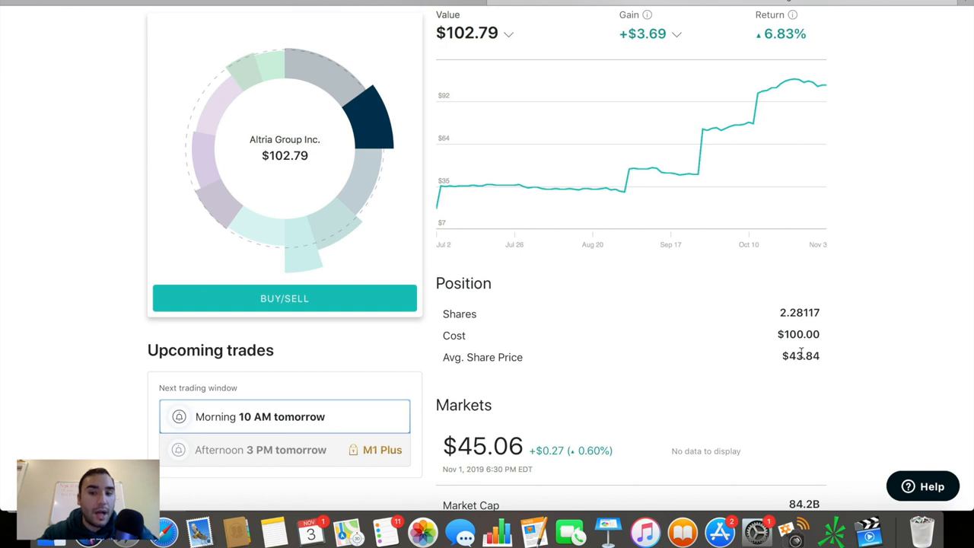
pyautogui.scroll(-3)
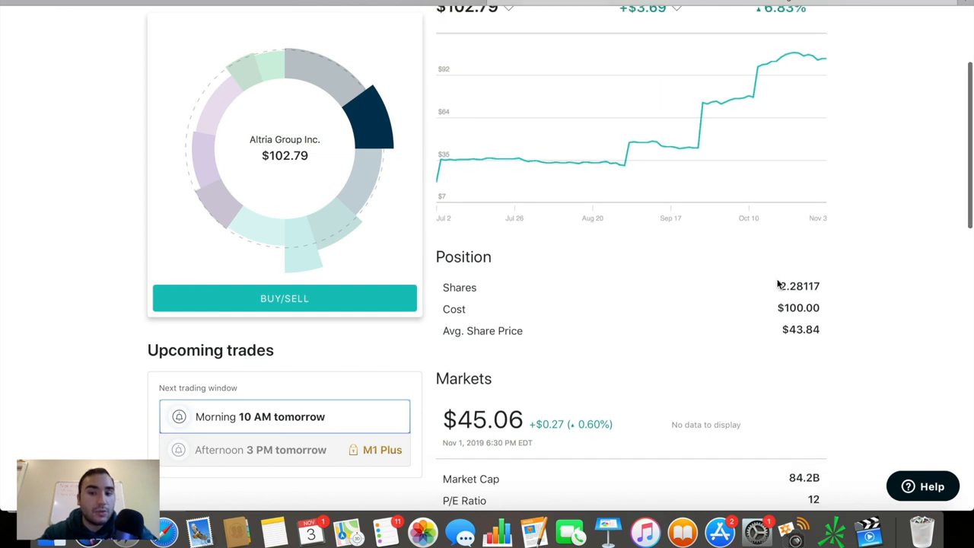
pyautogui.moveTo(783, 285)
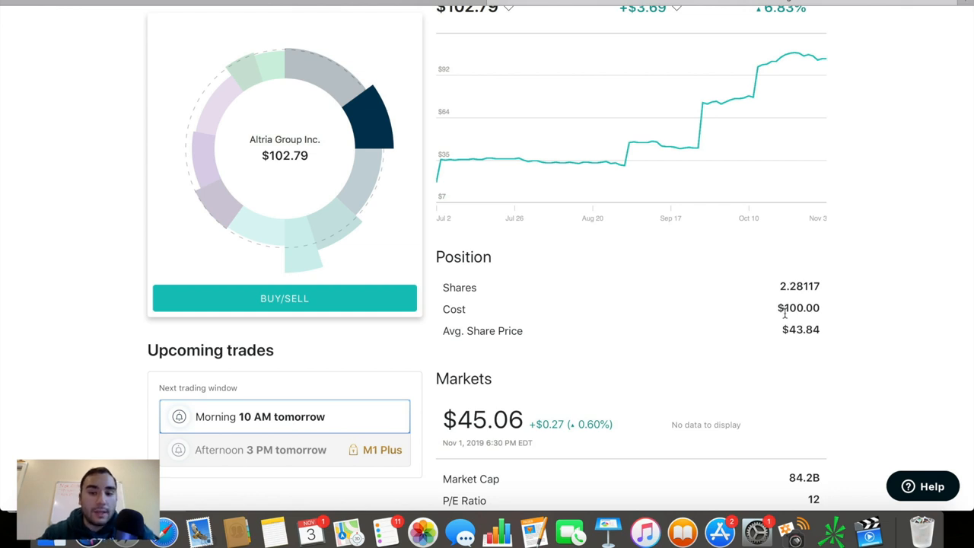
pyautogui.scroll(-3)
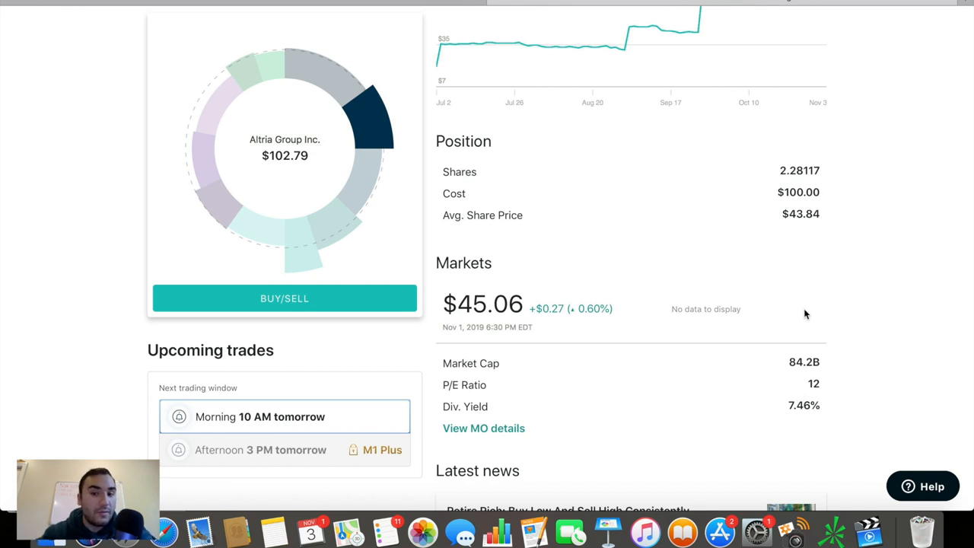
pyautogui.moveTo(896, 473)
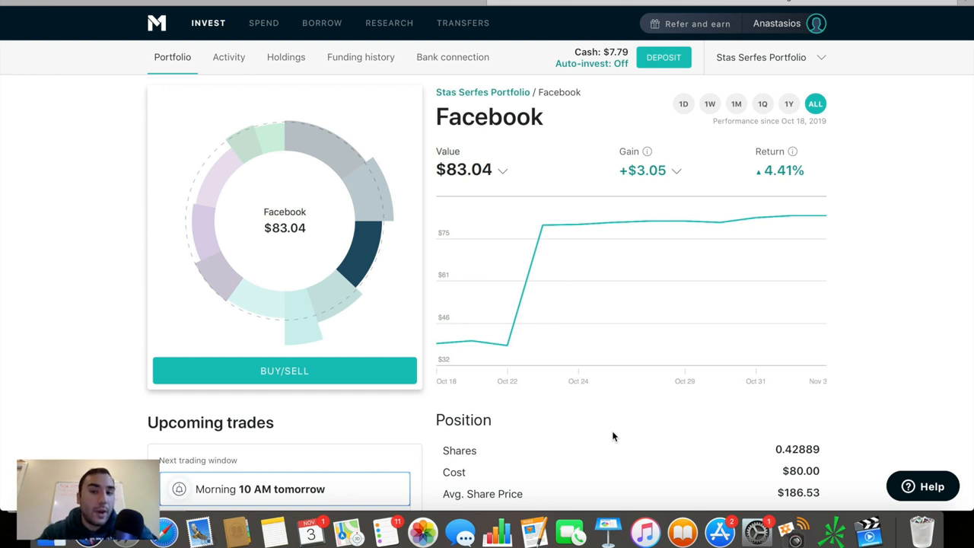
pyautogui.moveTo(684, 289)
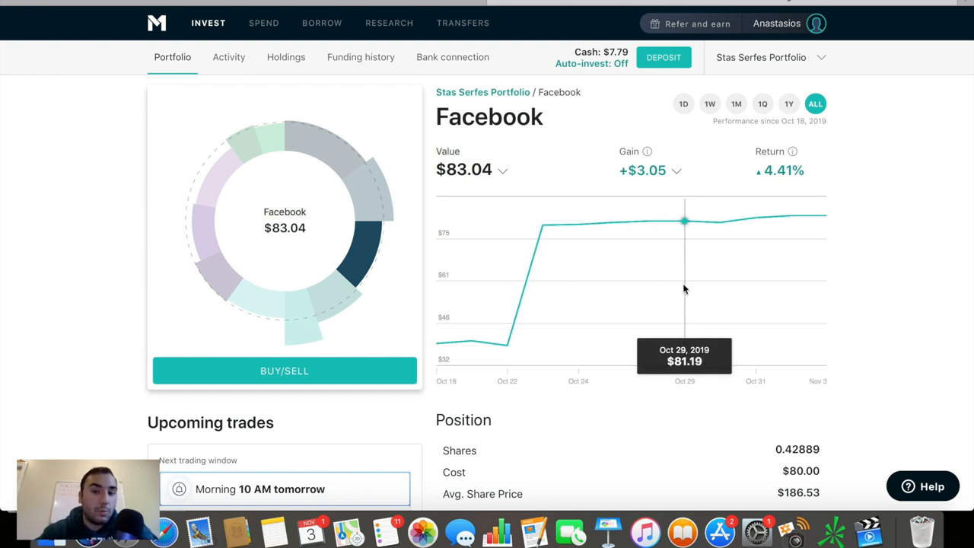
pyautogui.moveTo(826, 215)
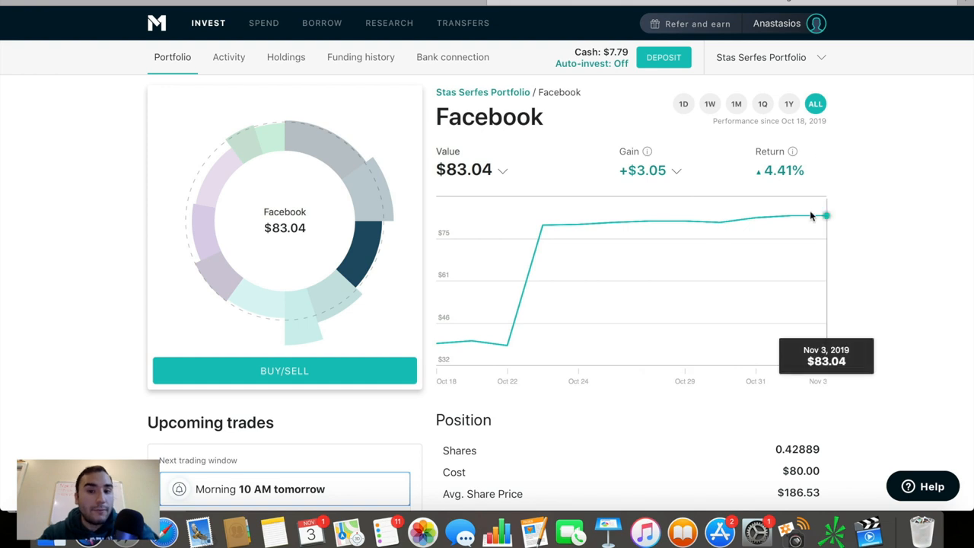
# Step: Scroll through Facebook's Position and Markets (552.4B cap, 29.6 P/E, no yield) and back up
pyautogui.scroll(-3)
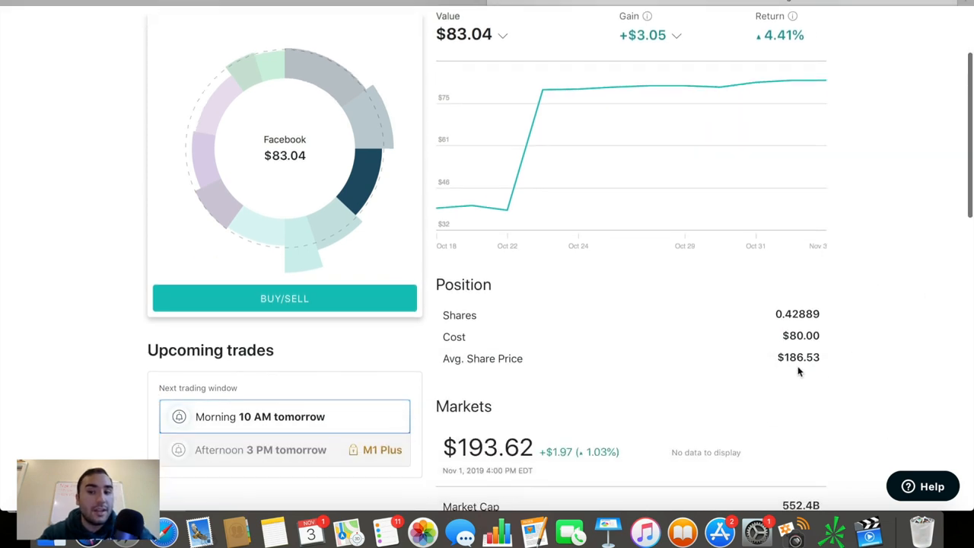
pyautogui.moveTo(736, 362)
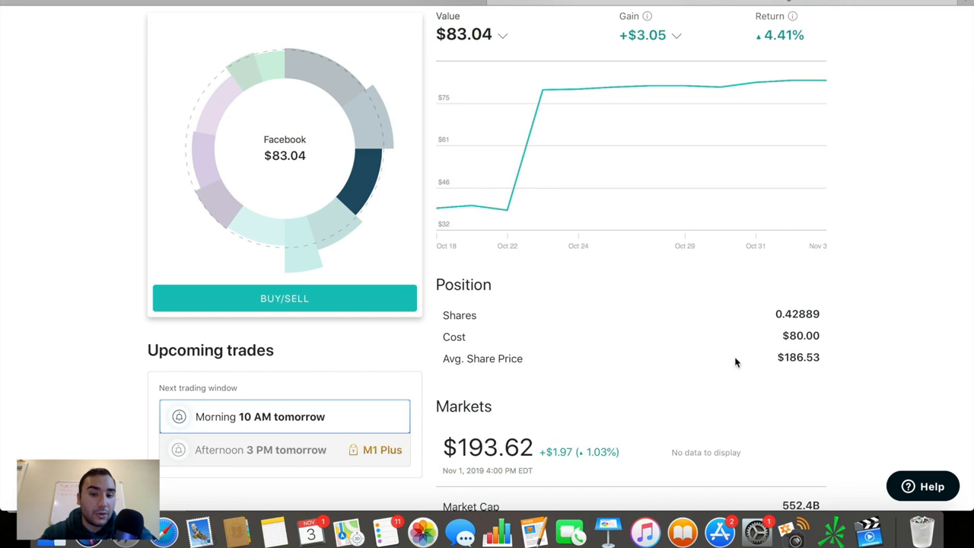
pyautogui.scroll(-3)
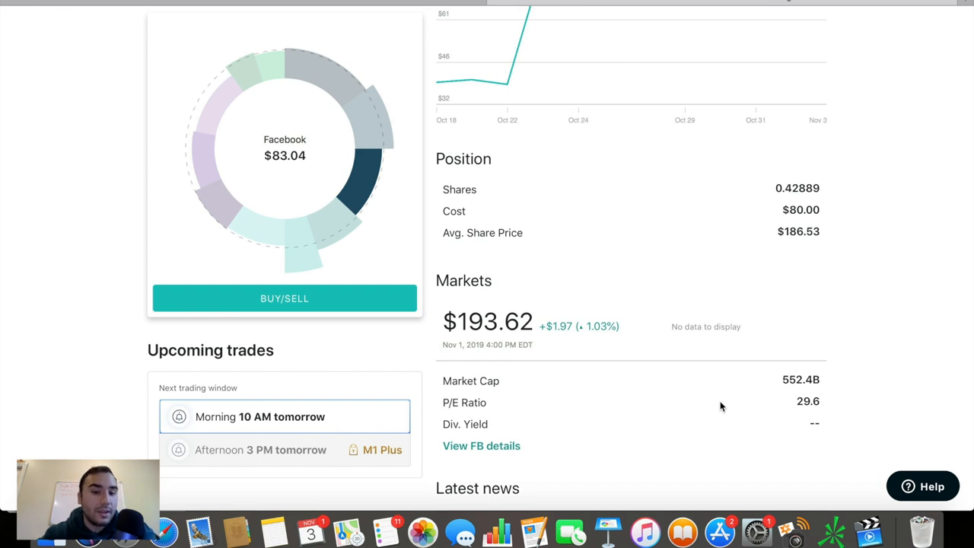
pyautogui.scroll(3)
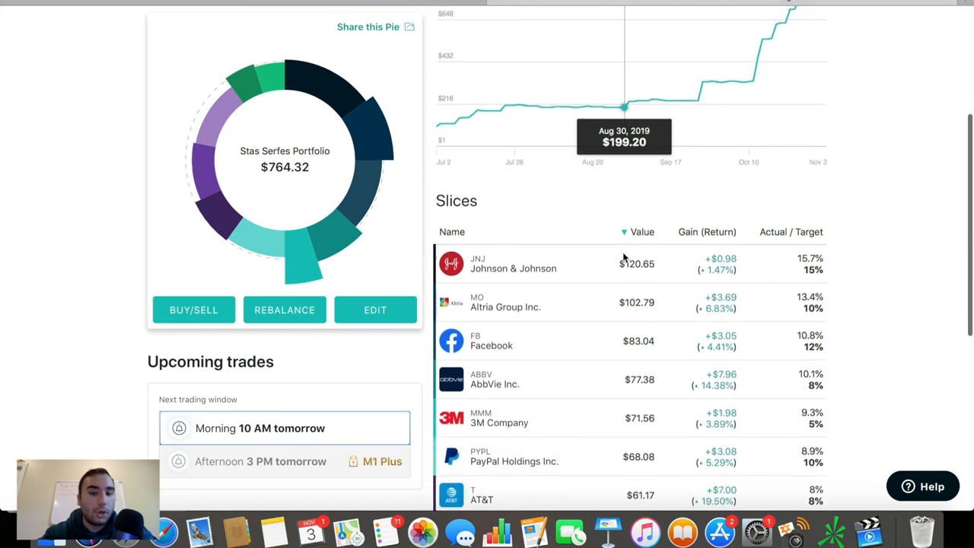
pyautogui.moveTo(586, 378)
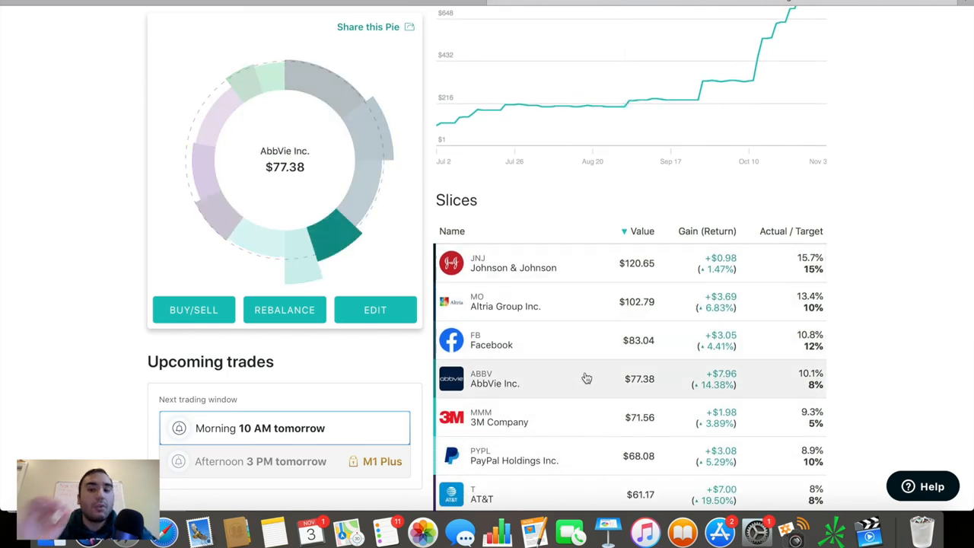
# Step: Review AbbVie (0.94654 shares, 120.9B cap, 25.6 P/E, 5.77% yield), then return to the pie
pyautogui.click(494, 379)
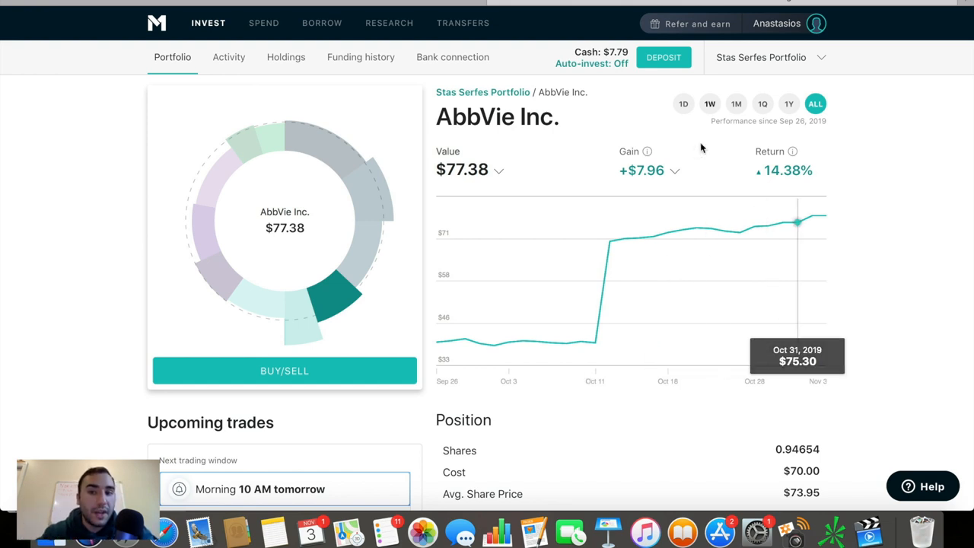
pyautogui.moveTo(749, 160)
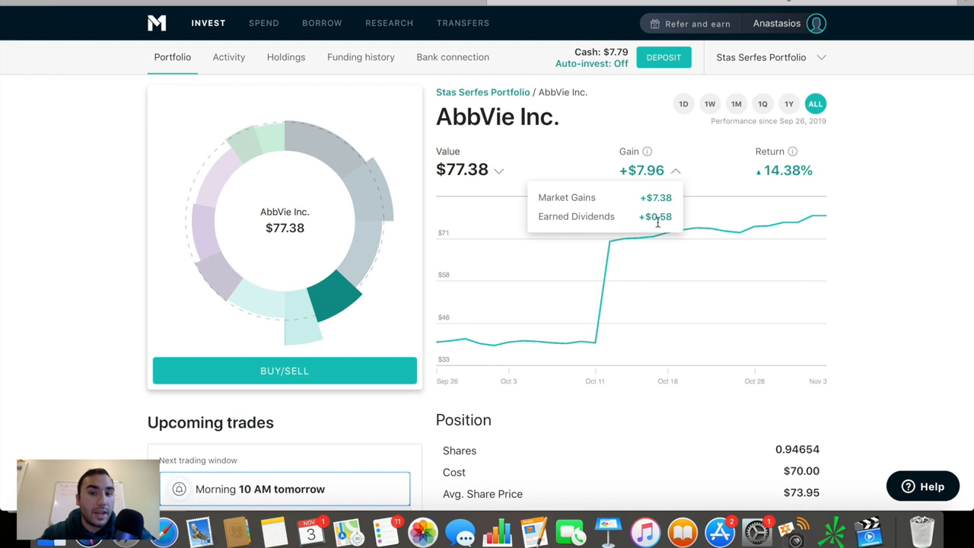
pyautogui.moveTo(816, 295)
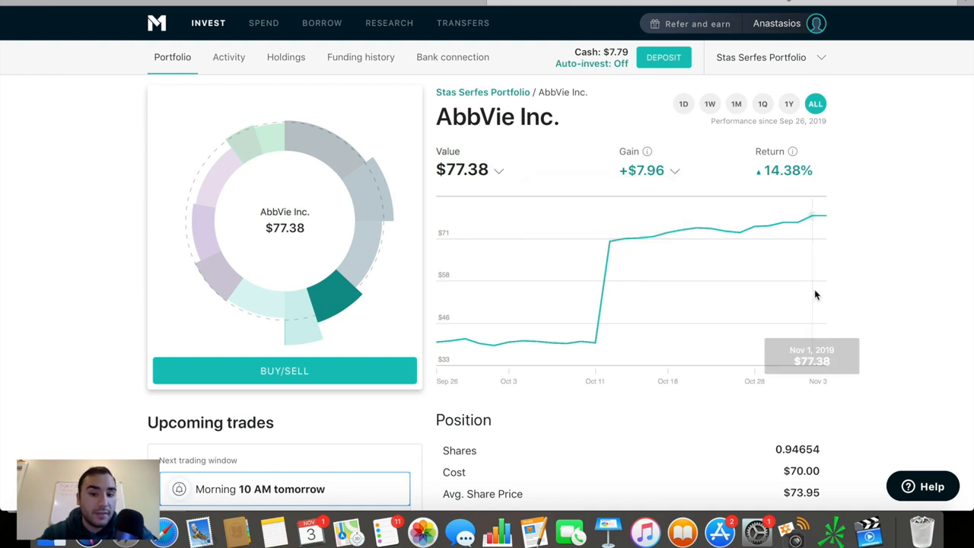
pyautogui.scroll(-3)
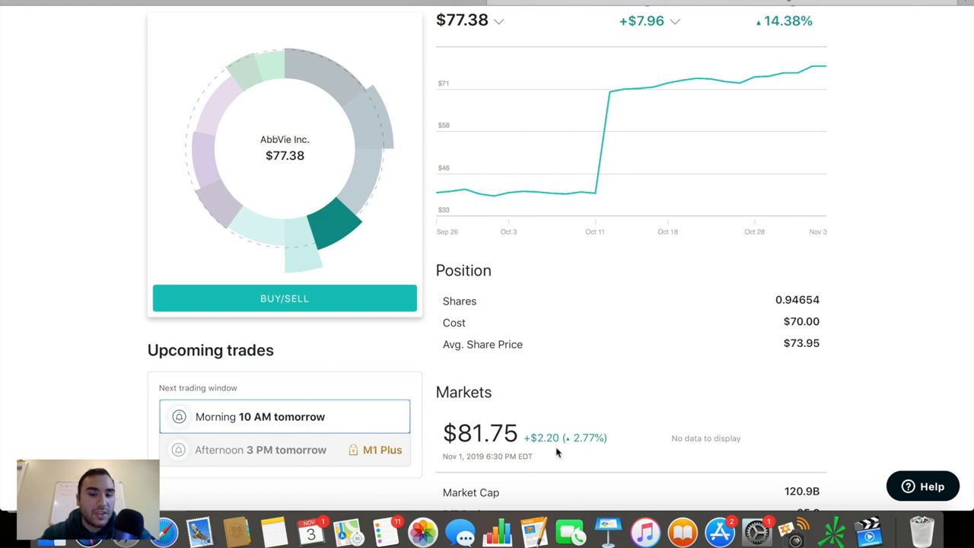
pyautogui.moveTo(616, 320)
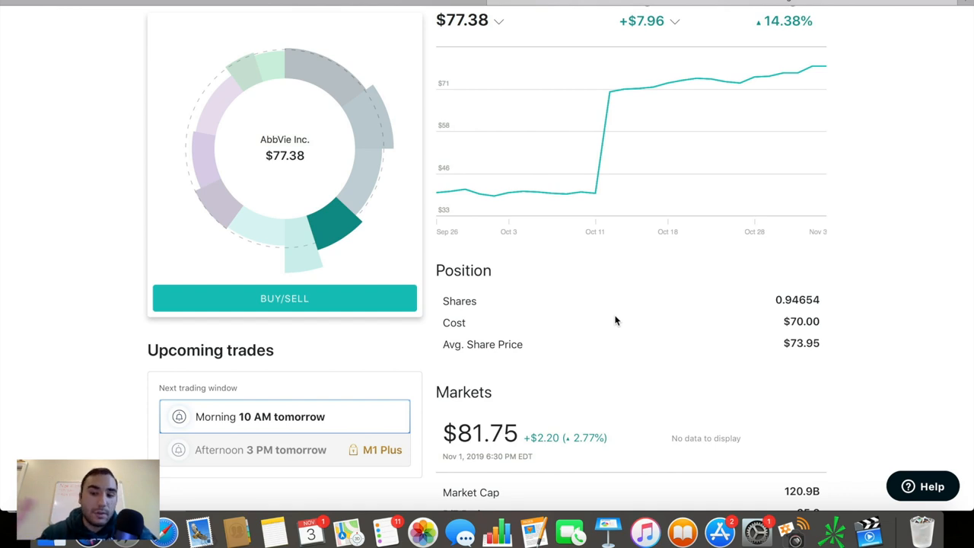
pyautogui.scroll(-3)
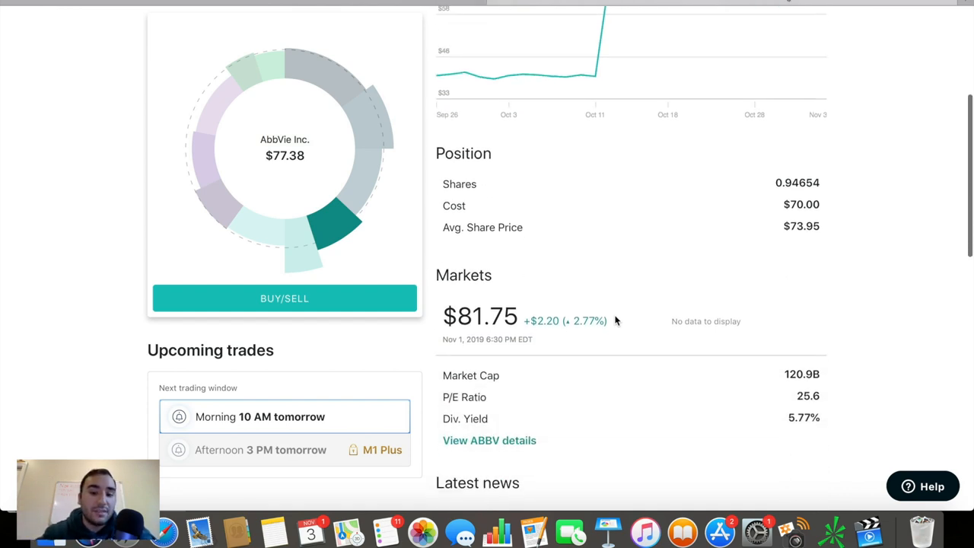
pyautogui.moveTo(806, 432)
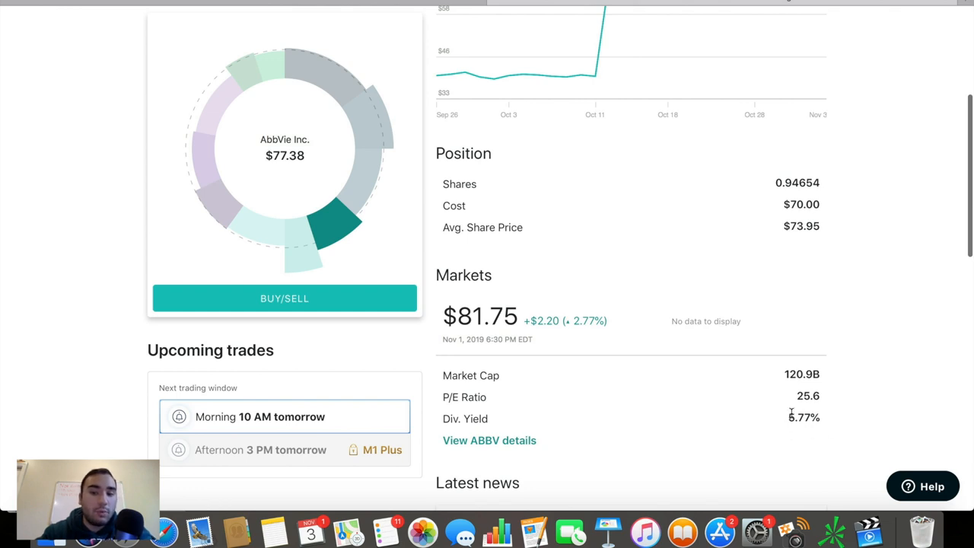
pyautogui.moveTo(820, 241)
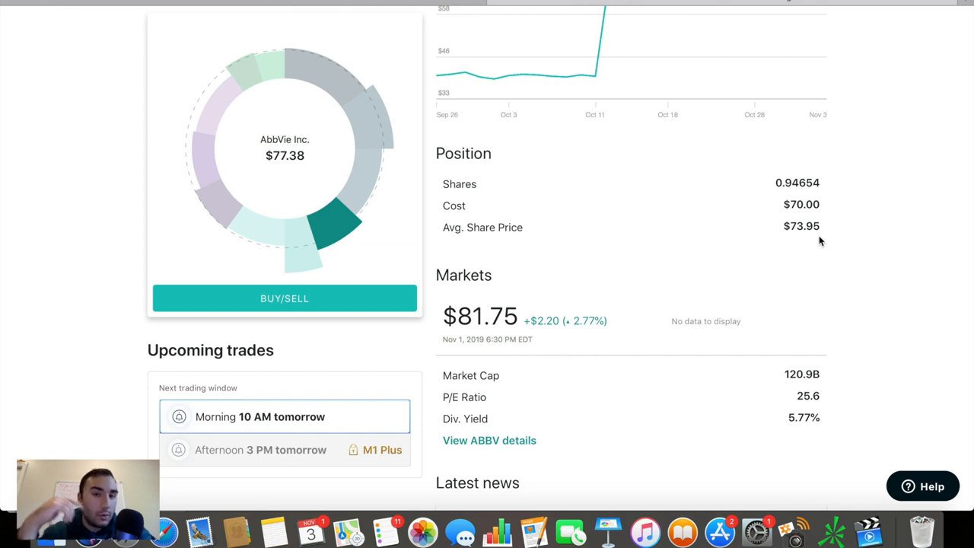
pyautogui.moveTo(764, 269)
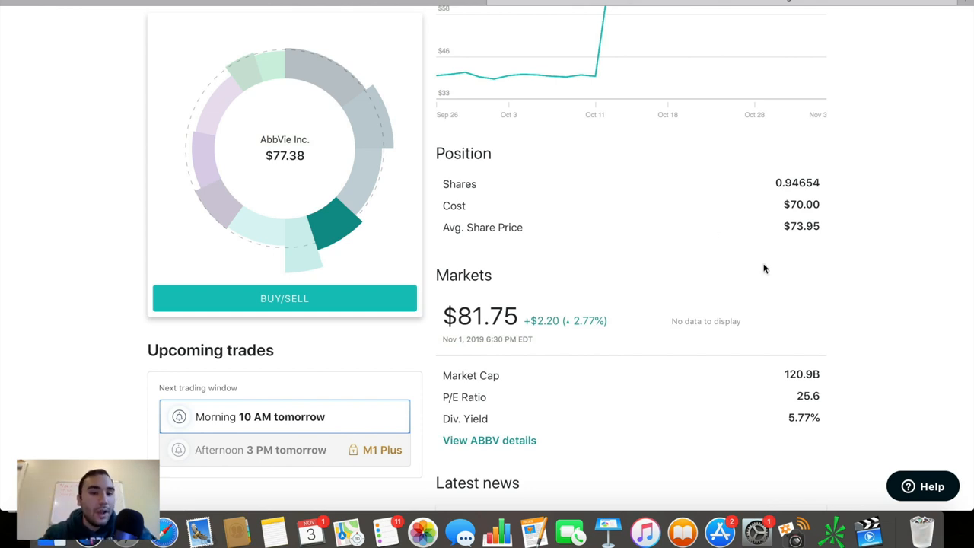
pyautogui.moveTo(864, 229)
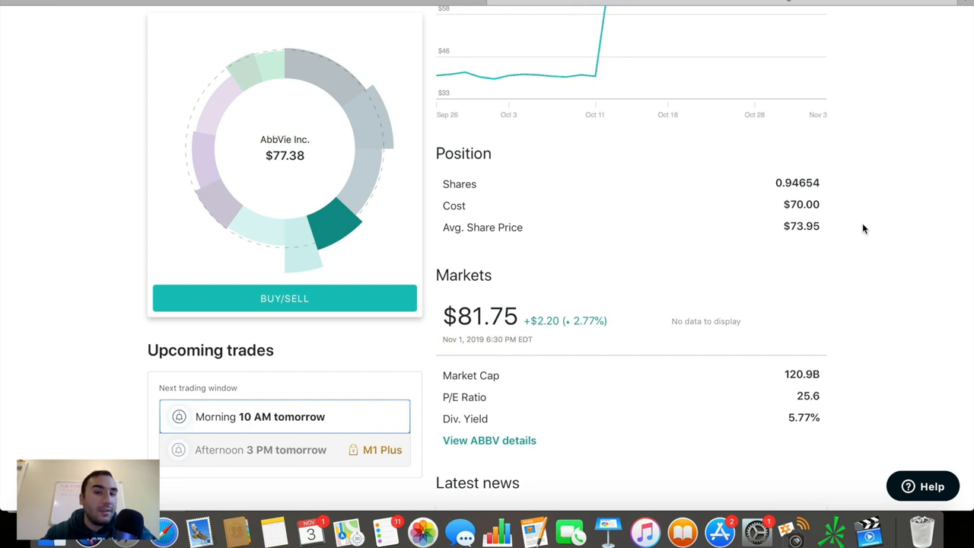
pyautogui.scroll(3)
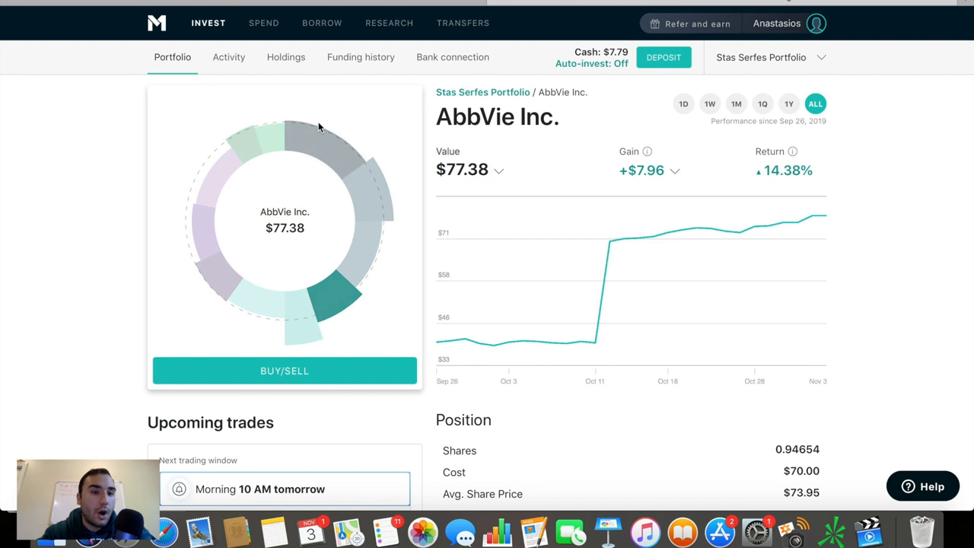
pyautogui.click(482, 93)
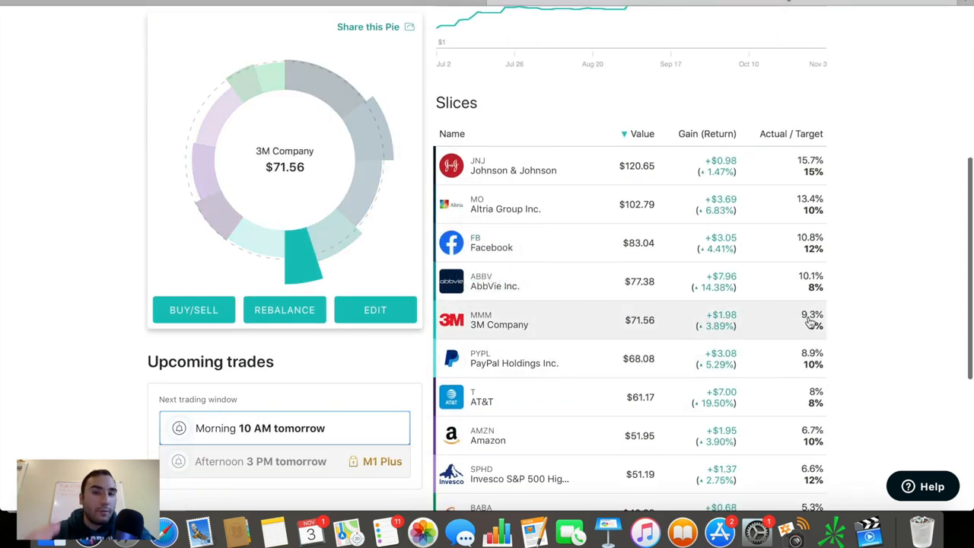
# Step: Open 3M Company's slice and view its Position and Markets (0.42069 shares, 3.39% yield)
pyautogui.click(499, 320)
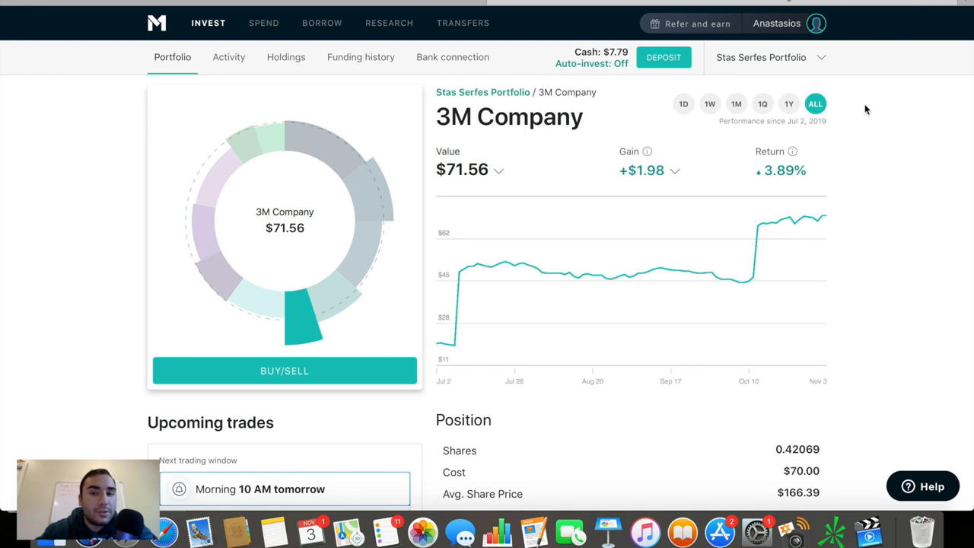
pyautogui.scroll(-3)
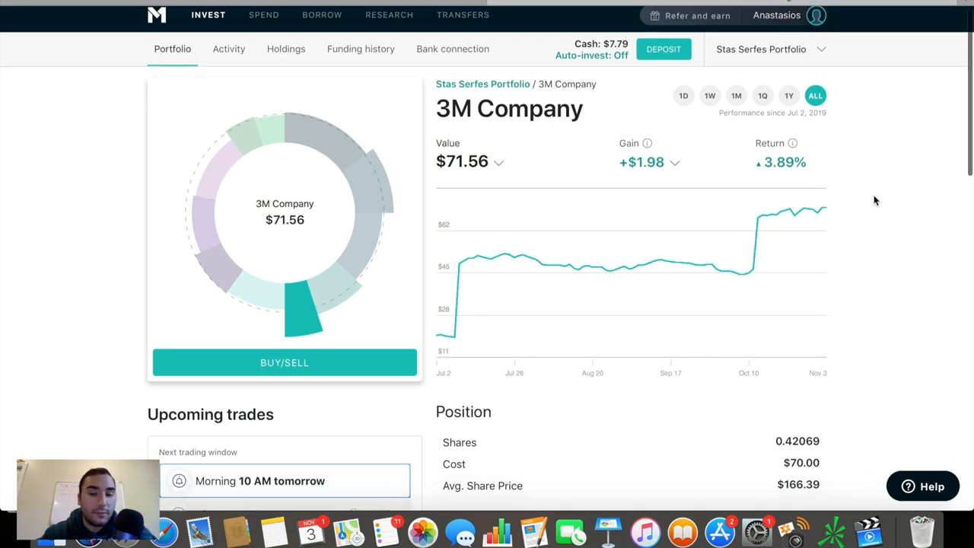
pyautogui.scroll(-3)
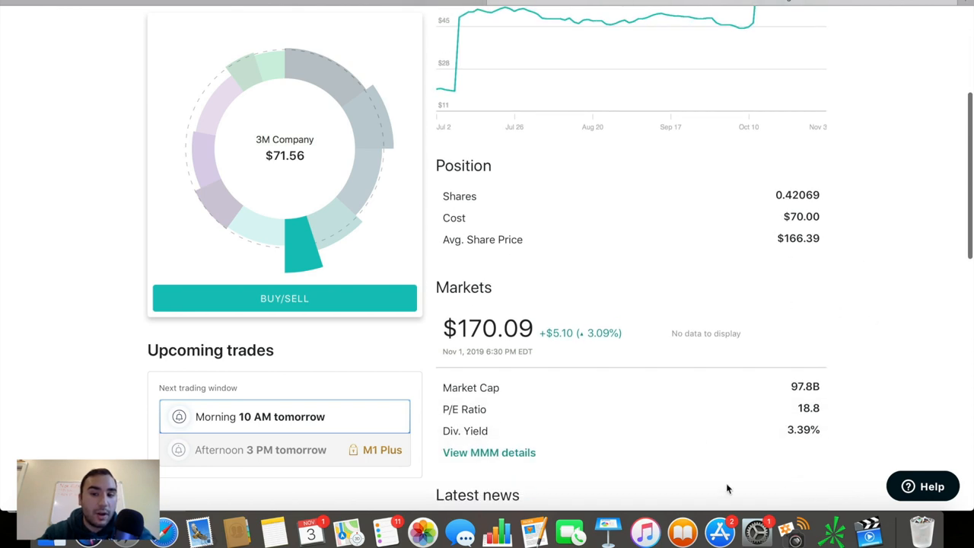
pyautogui.moveTo(799, 406)
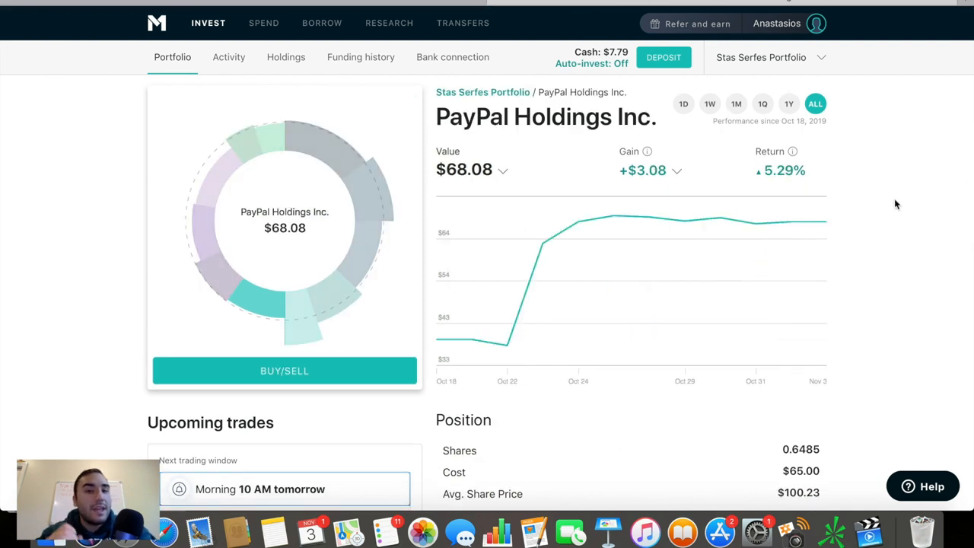
pyautogui.moveTo(793, 152)
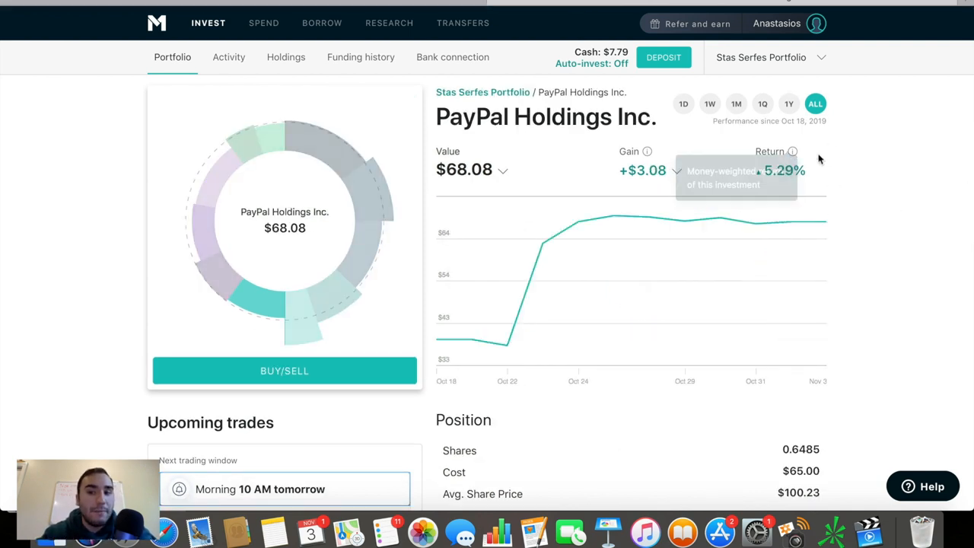
pyautogui.moveTo(659, 198)
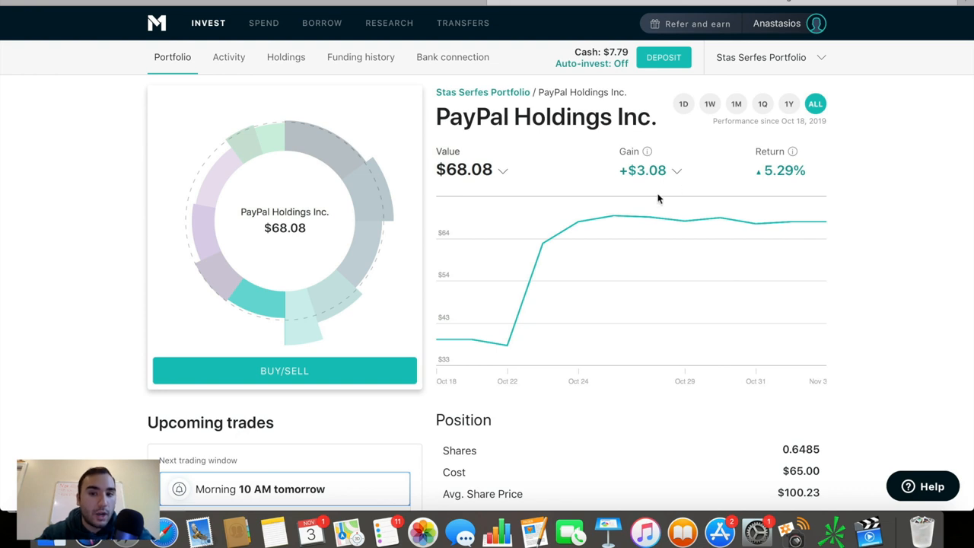
# Step: Scroll to PayPal's market data: 0.6485 shares, $104.98 price, 123.5B cap, 47.5 P/E
pyautogui.scroll(-3)
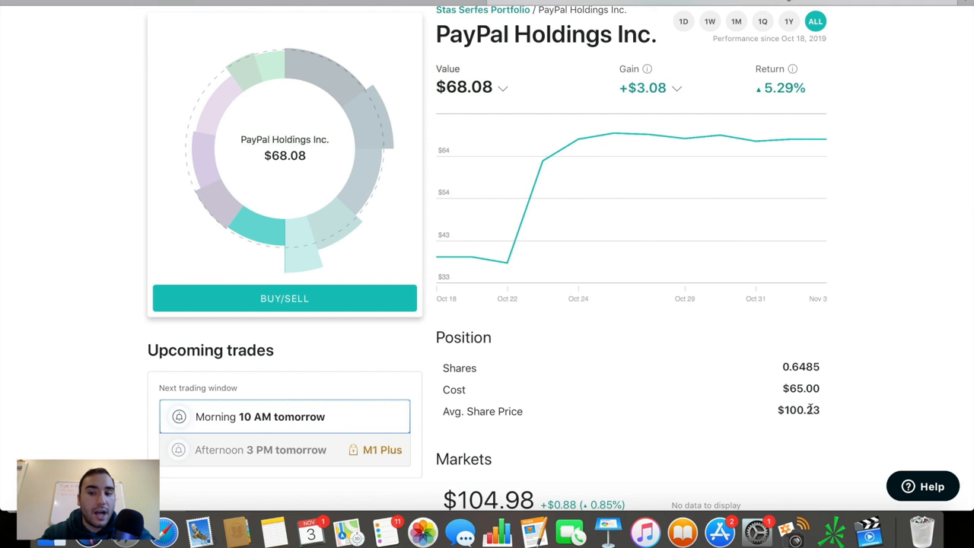
pyautogui.scroll(-3)
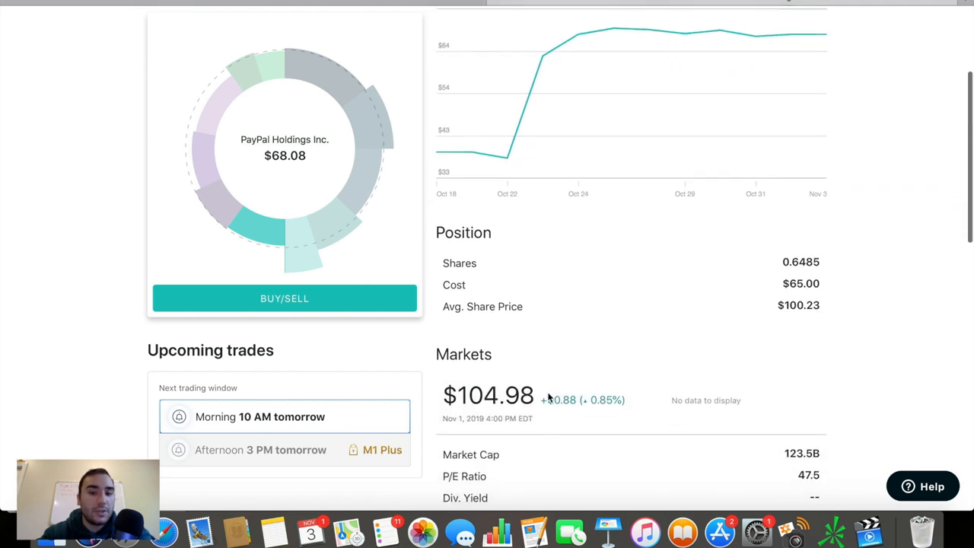
pyautogui.moveTo(647, 401)
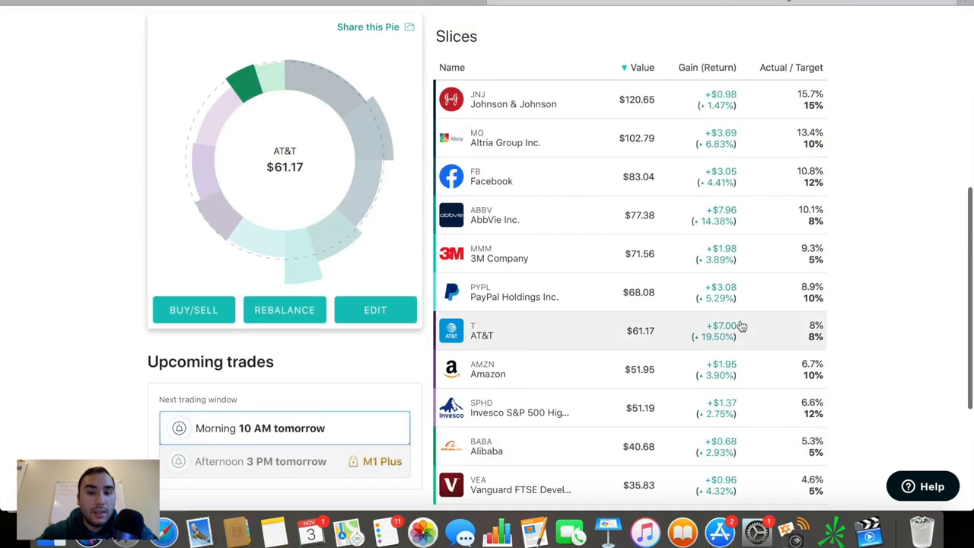
# Step: Open AT&T, expand its gain breakdown and scroll to Markets (284.6B cap, 5.24% yield)
pyautogui.click(482, 330)
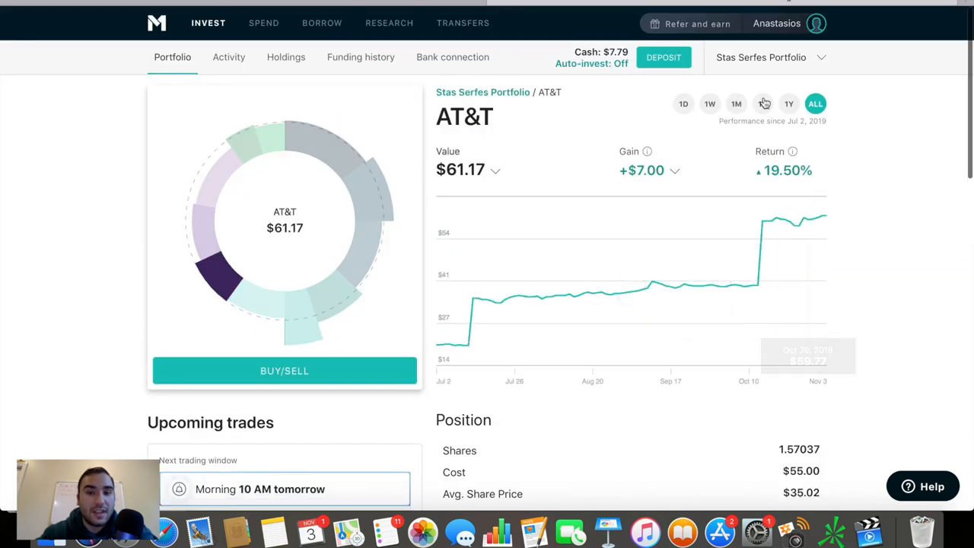
pyautogui.moveTo(827, 215)
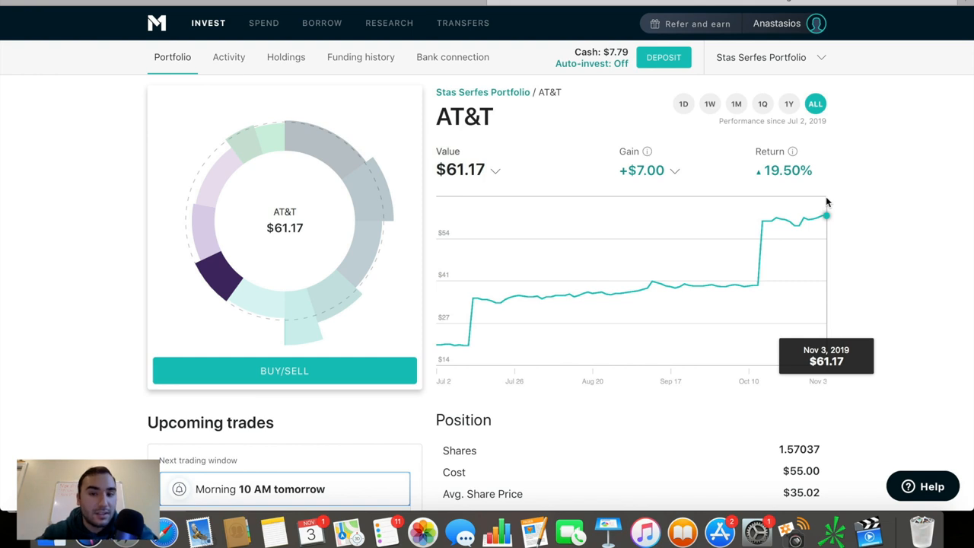
pyautogui.moveTo(597, 149)
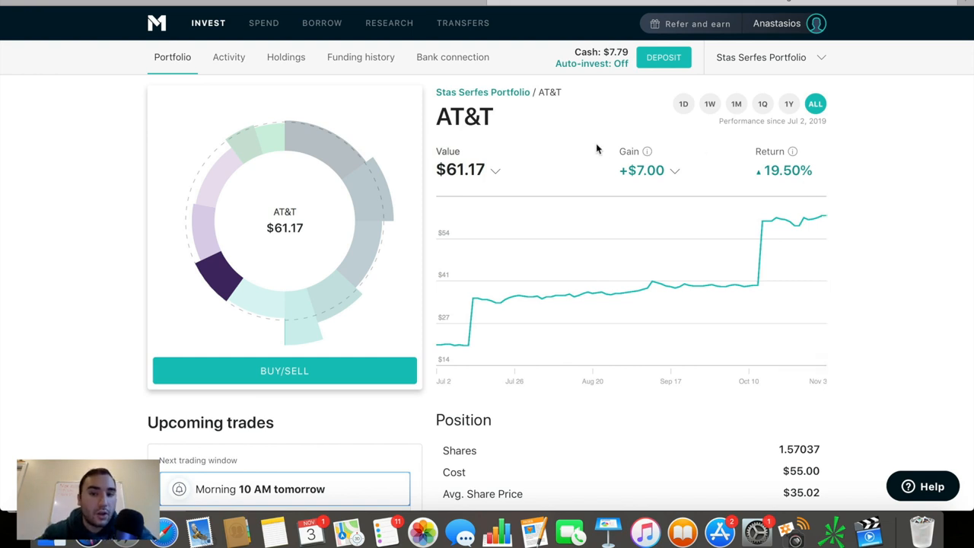
pyautogui.click(674, 169)
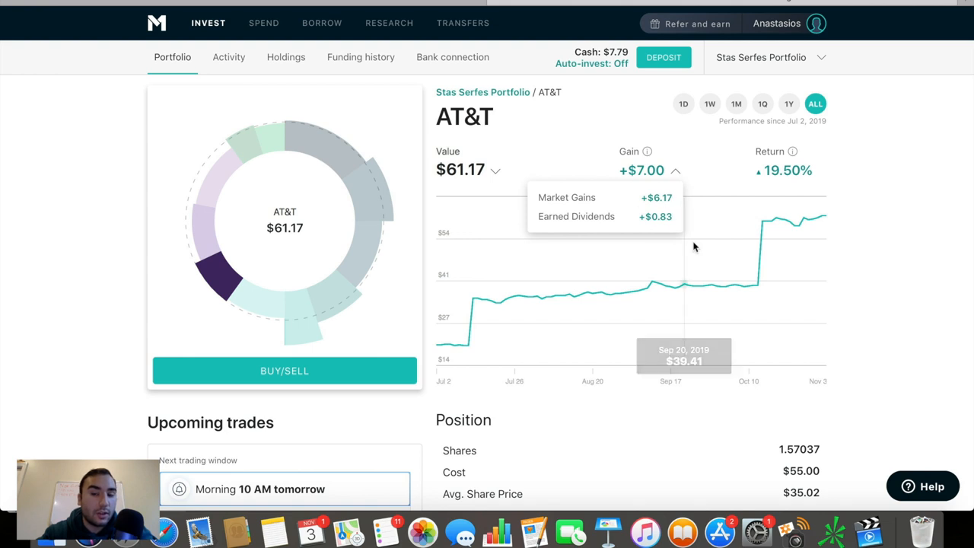
pyautogui.scroll(-3)
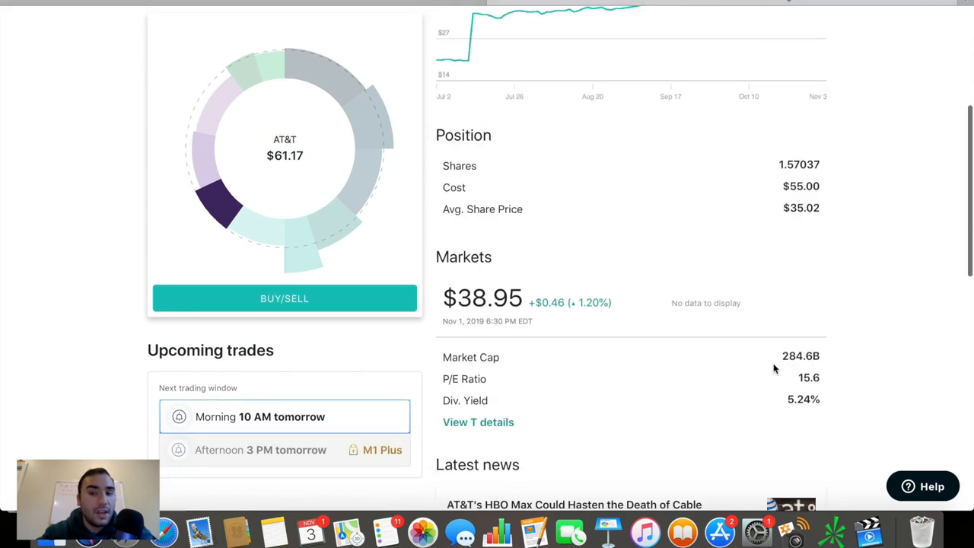
pyautogui.moveTo(820, 417)
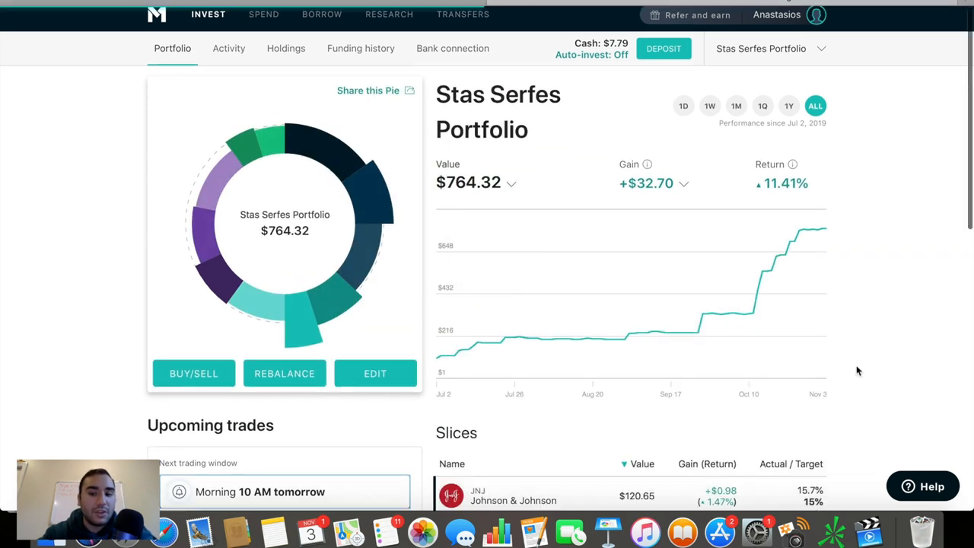
# Step: Scroll to the Slices table and open Amazon ($51.95 value, 0.029 shares)
pyautogui.scroll(-3)
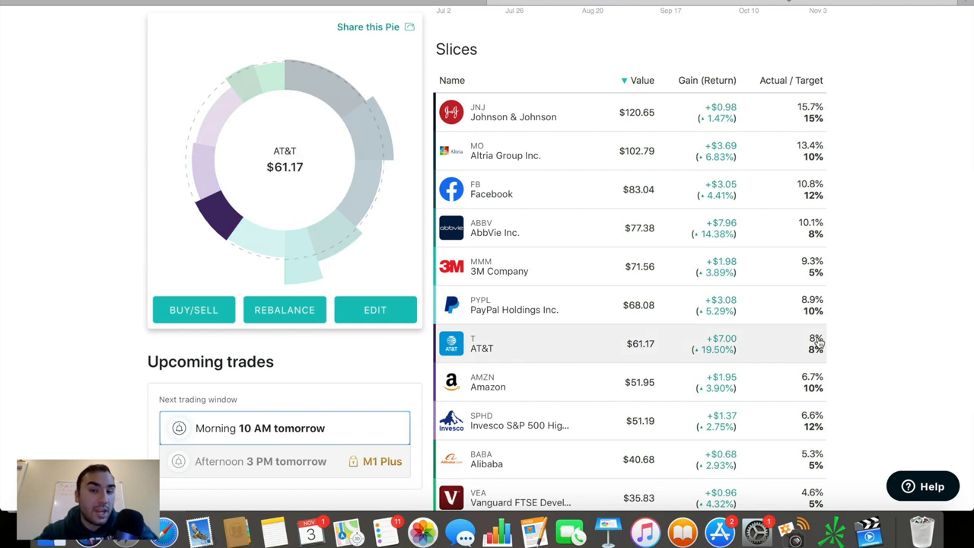
pyautogui.moveTo(770, 321)
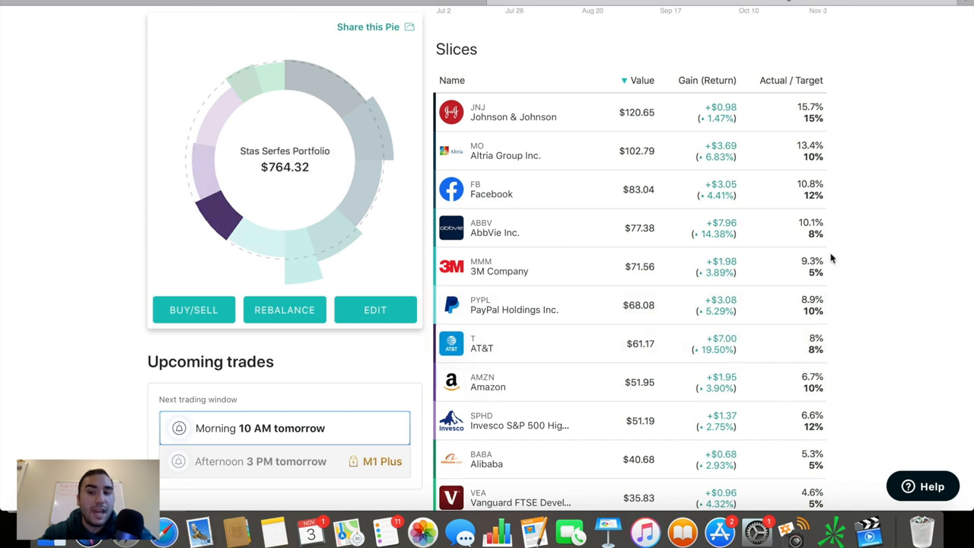
pyautogui.moveTo(752, 382)
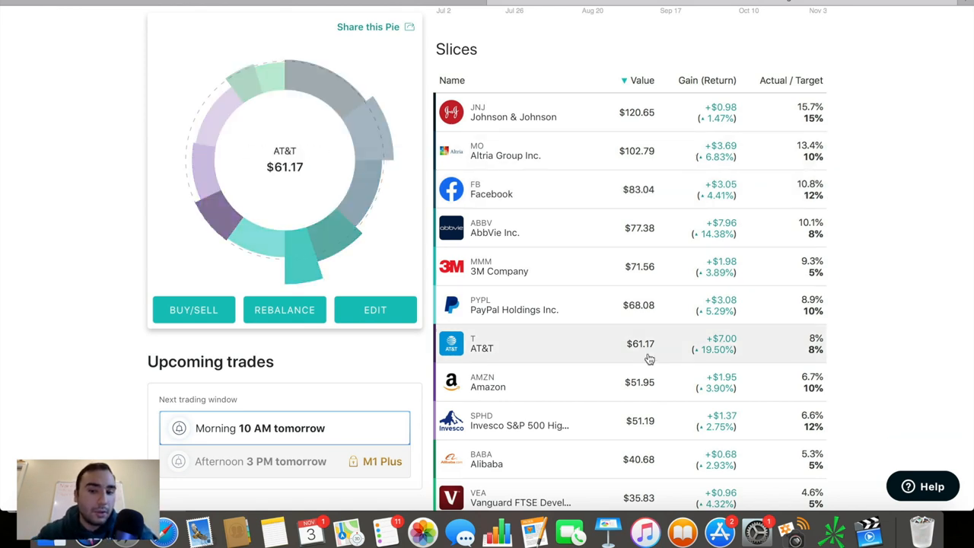
pyautogui.click(488, 381)
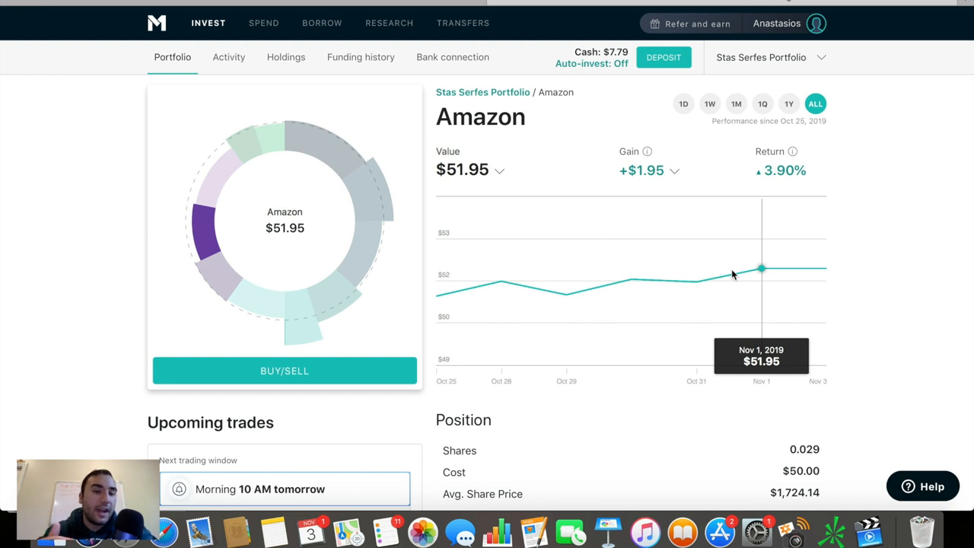
# Step: Scroll through Amazon's prices ($1,791.44 market) and down the portfolio's Slices table
pyautogui.scroll(-3)
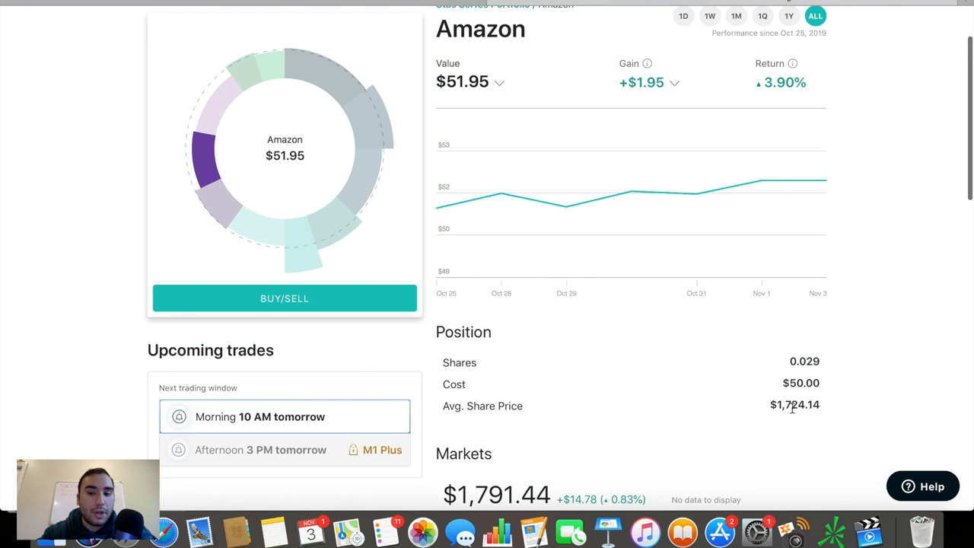
pyautogui.moveTo(654, 413)
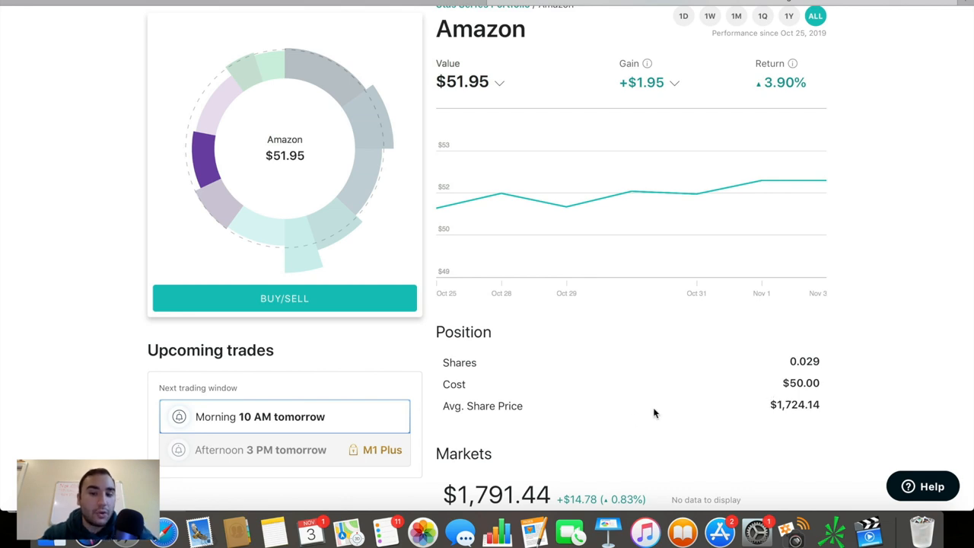
pyautogui.scroll(-3)
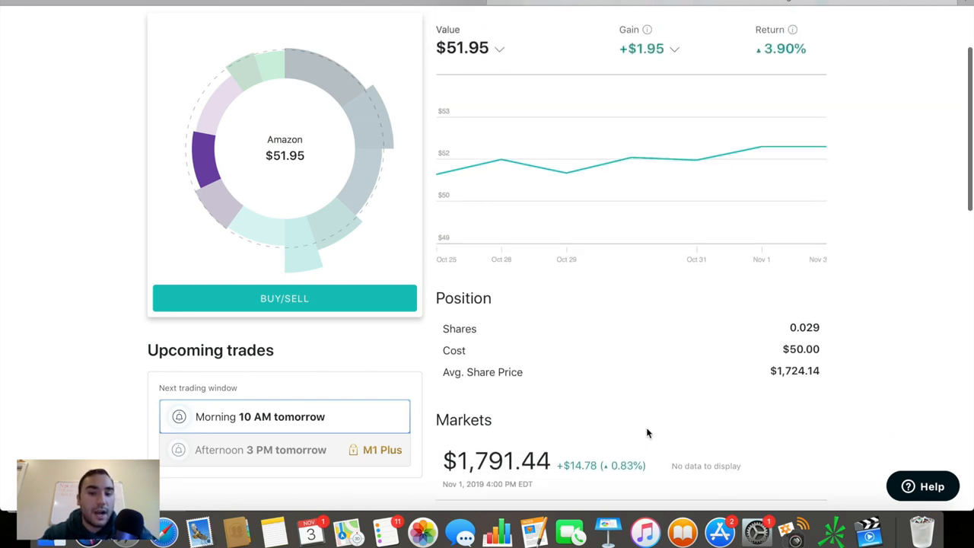
pyautogui.moveTo(590, 461)
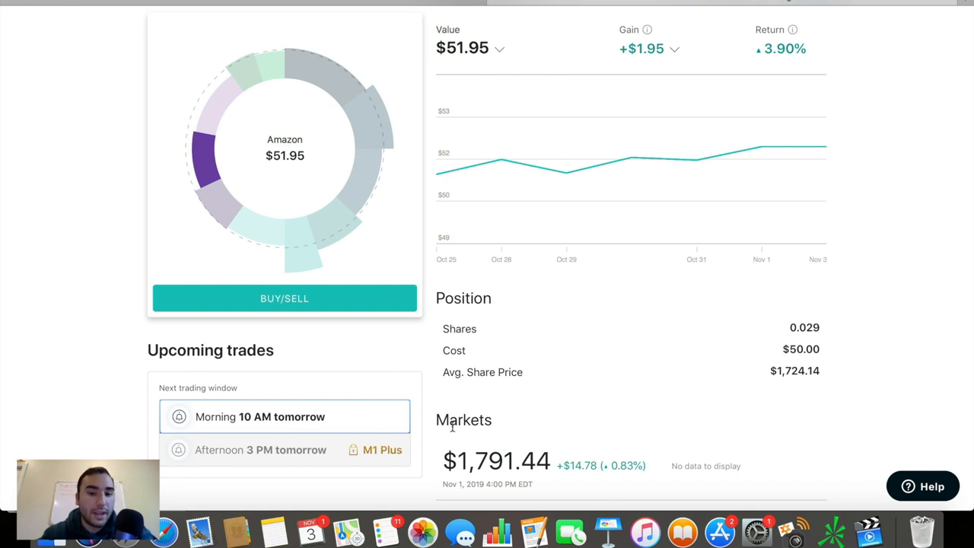
pyautogui.moveTo(486, 435)
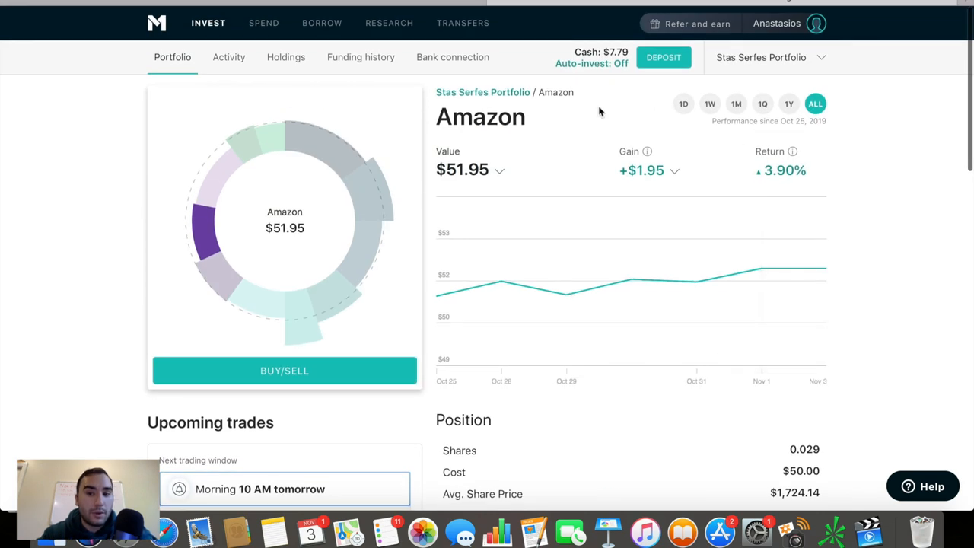
pyautogui.moveTo(711, 140)
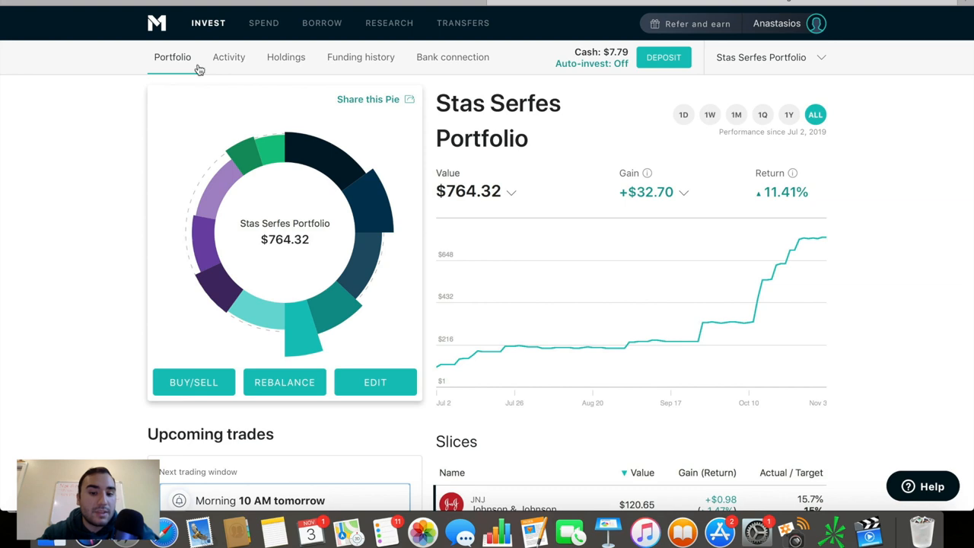
pyautogui.scroll(-3)
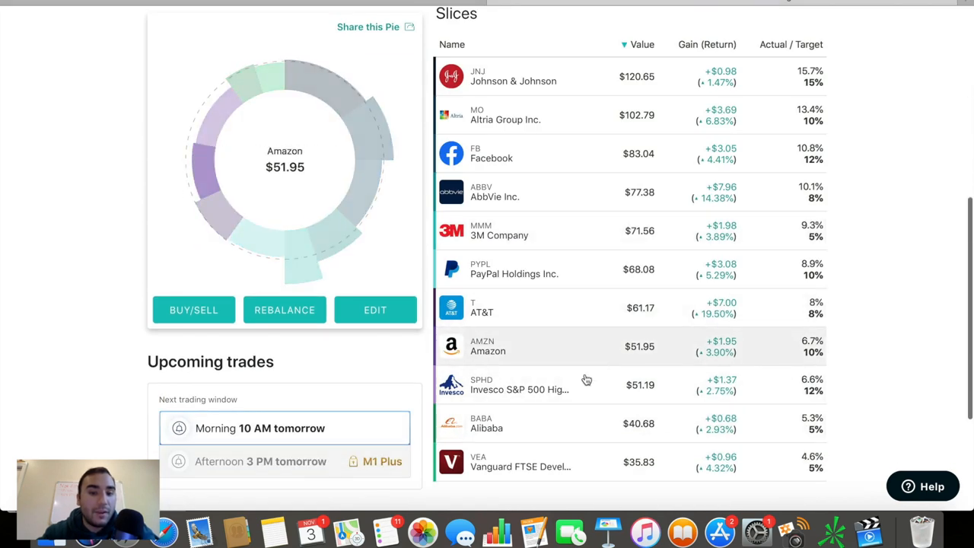
pyautogui.click(520, 384)
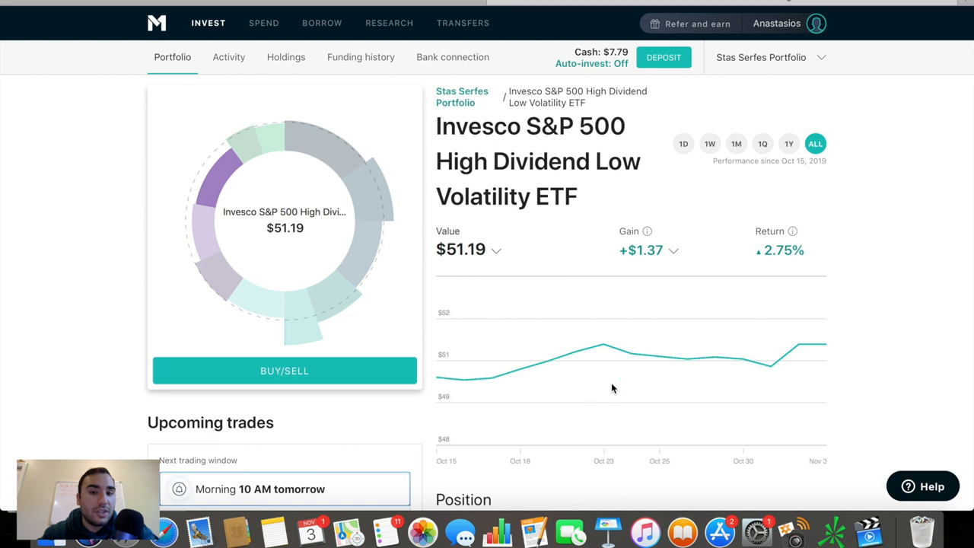
pyautogui.scroll(-3)
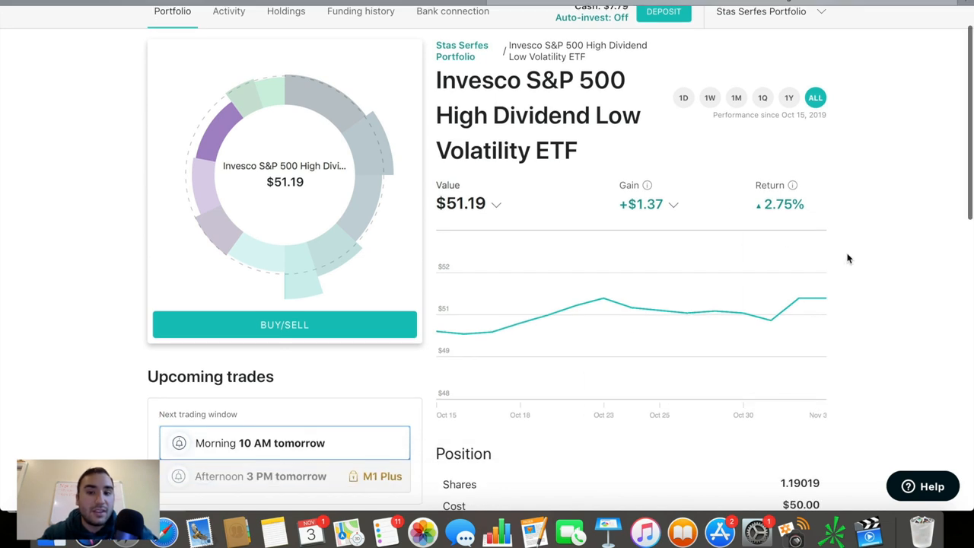
pyautogui.moveTo(803, 204)
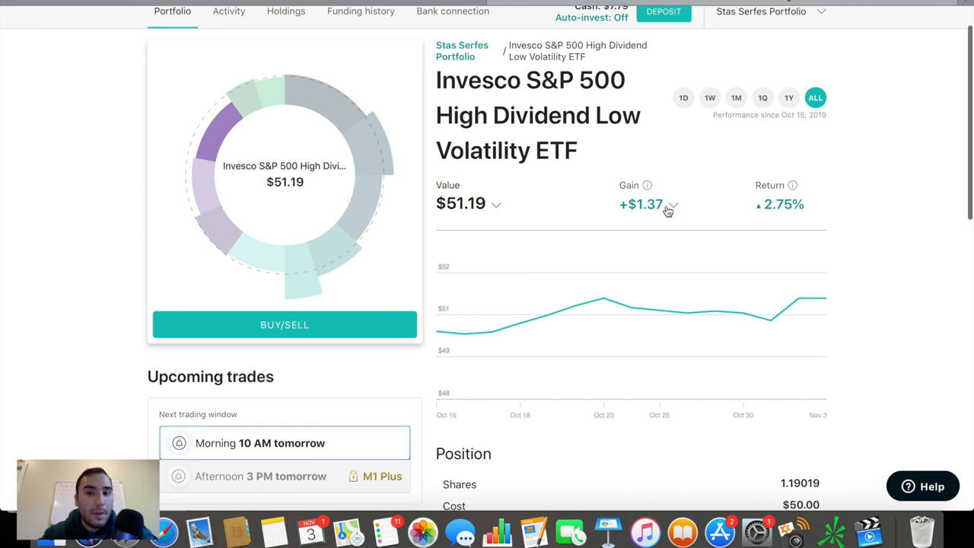
pyautogui.click(672, 205)
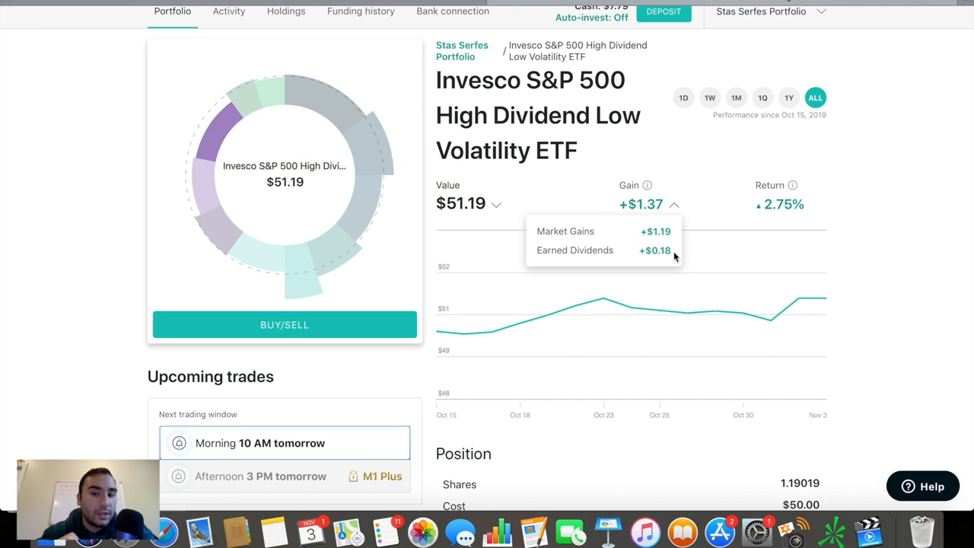
pyautogui.click(672, 206)
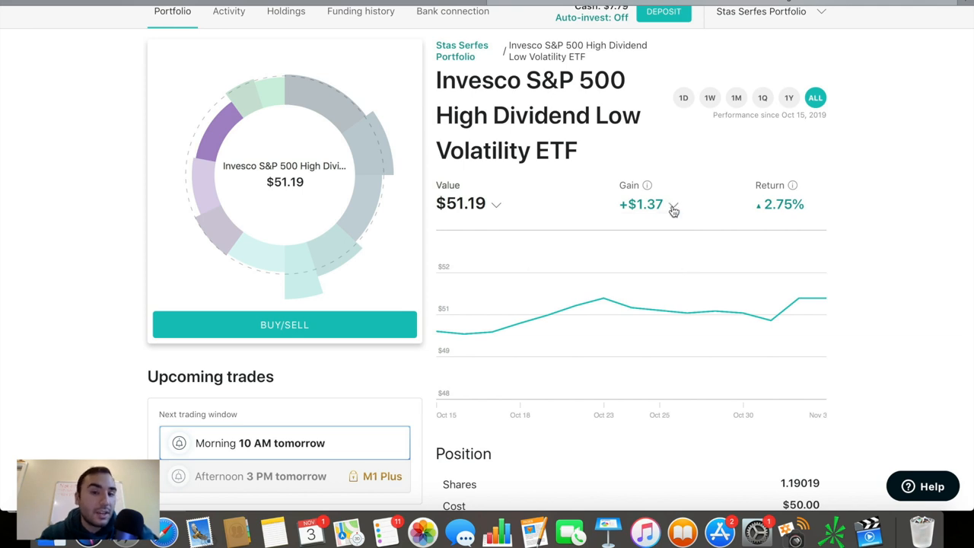
pyautogui.scroll(-3)
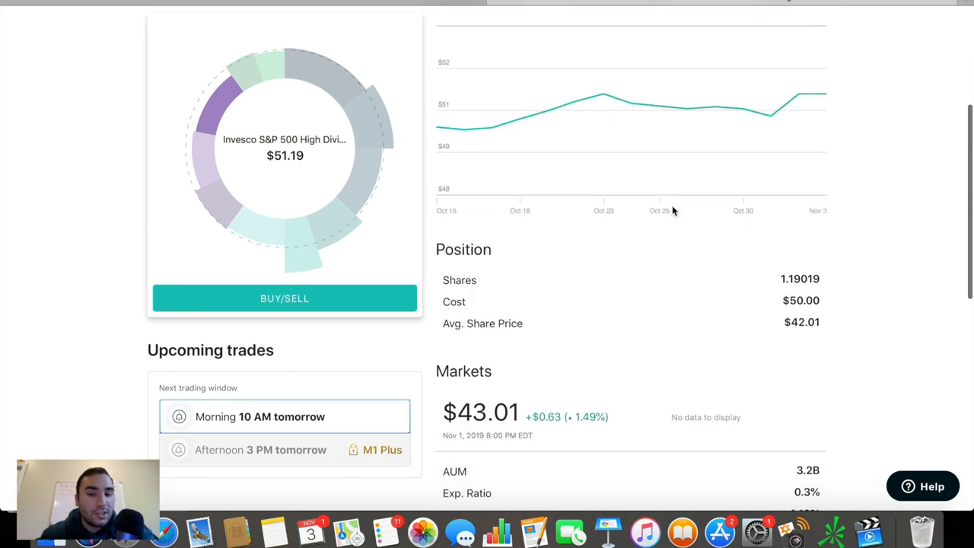
pyautogui.scroll(-3)
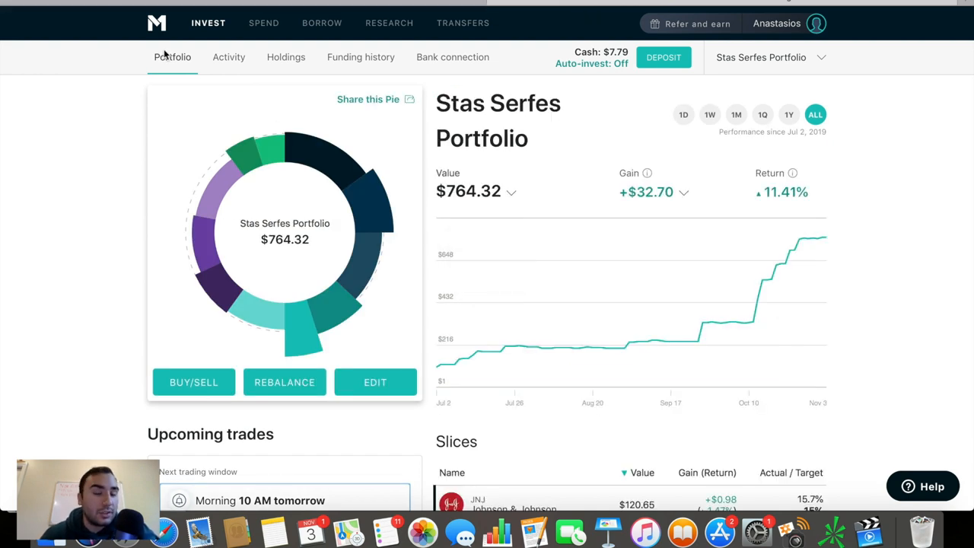
pyautogui.moveTo(304, 127)
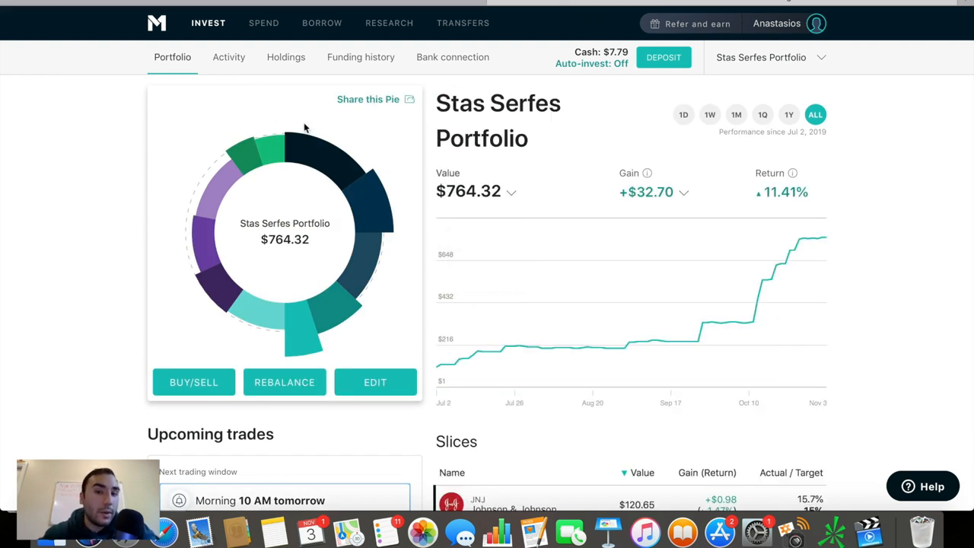
pyautogui.scroll(-3)
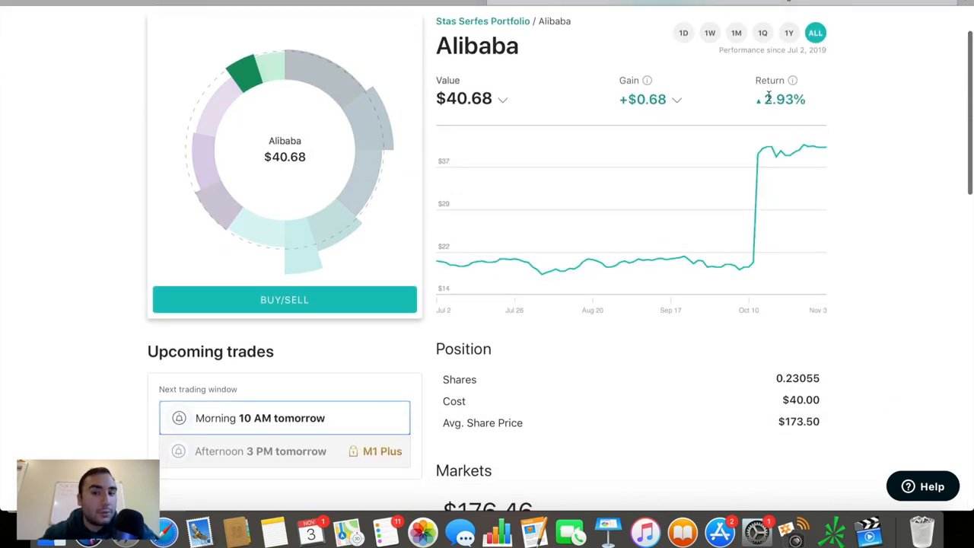
pyautogui.scroll(-3)
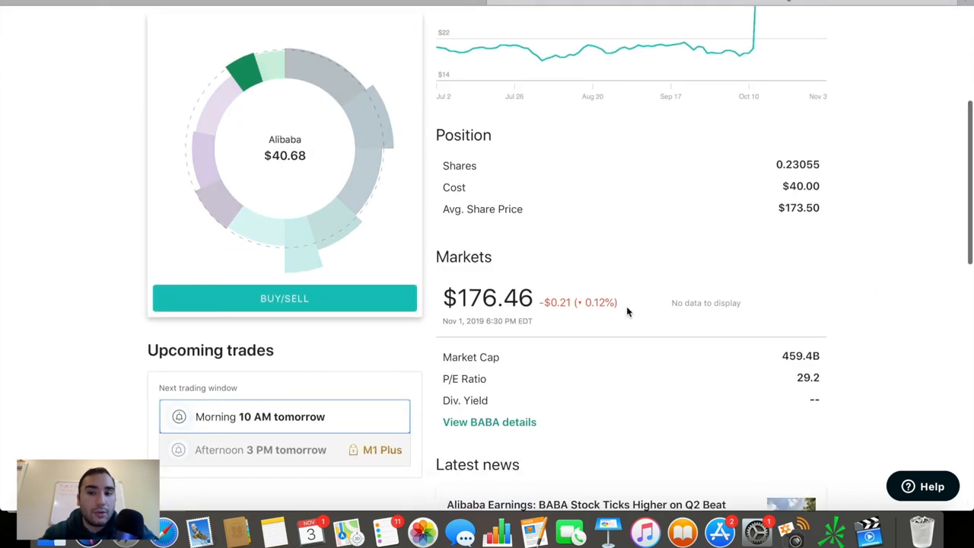
pyautogui.moveTo(498, 246)
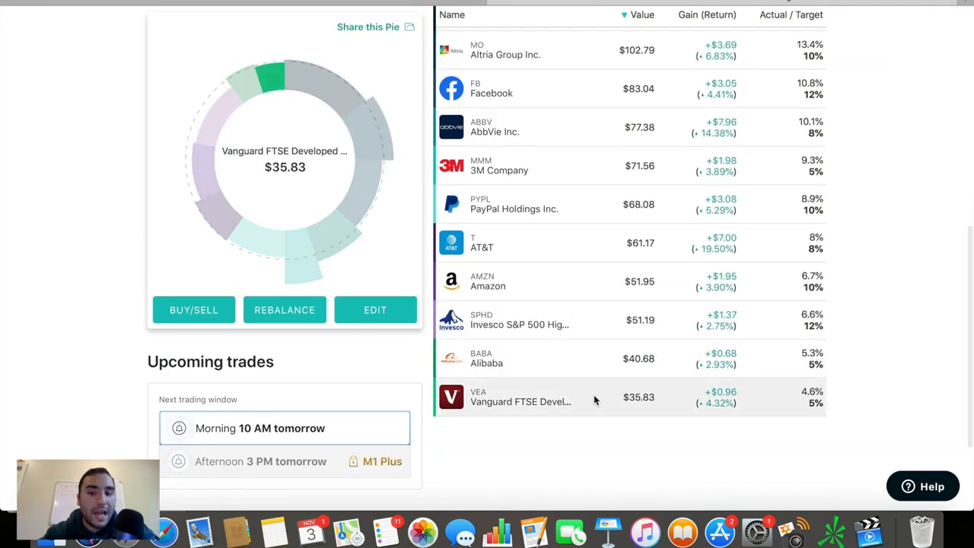
pyautogui.click(520, 397)
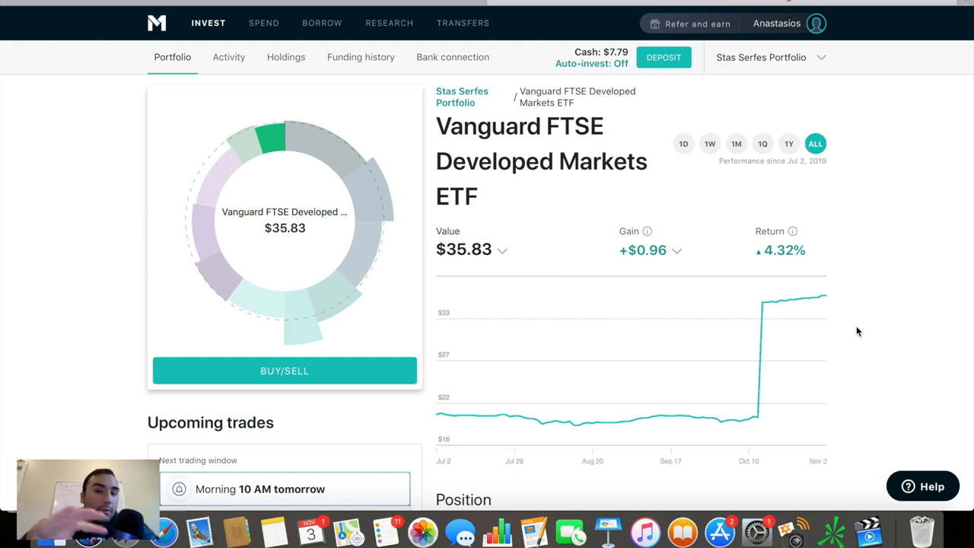
pyautogui.scroll(-3)
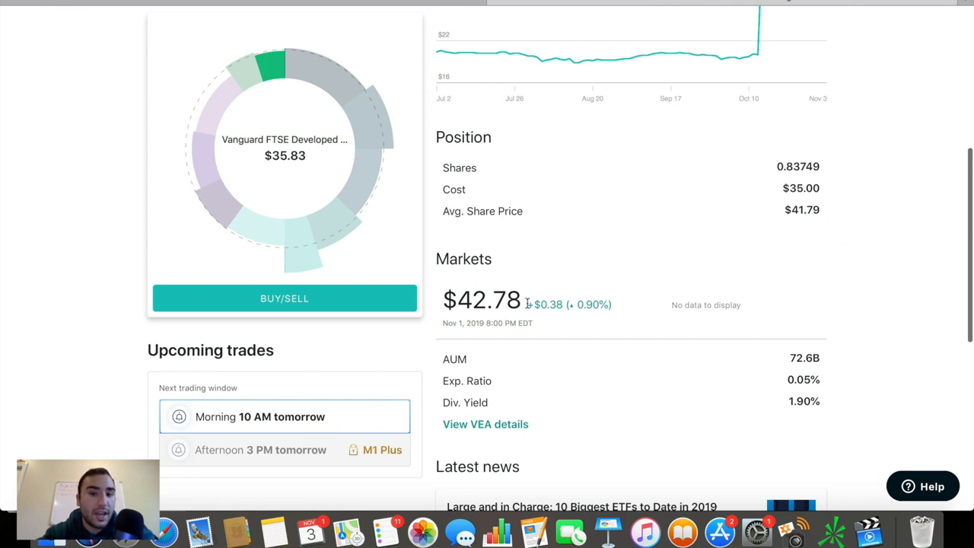
pyautogui.scroll(3)
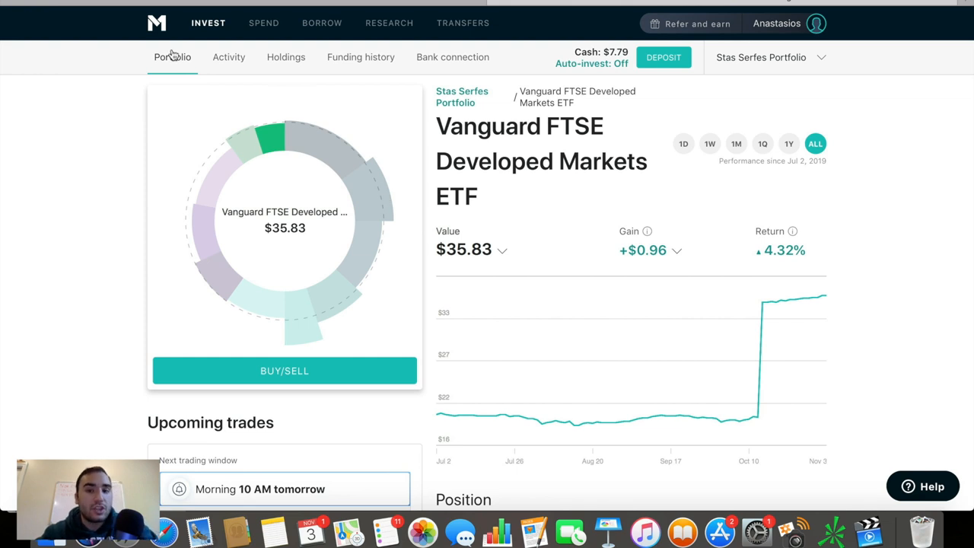
pyautogui.click(462, 97)
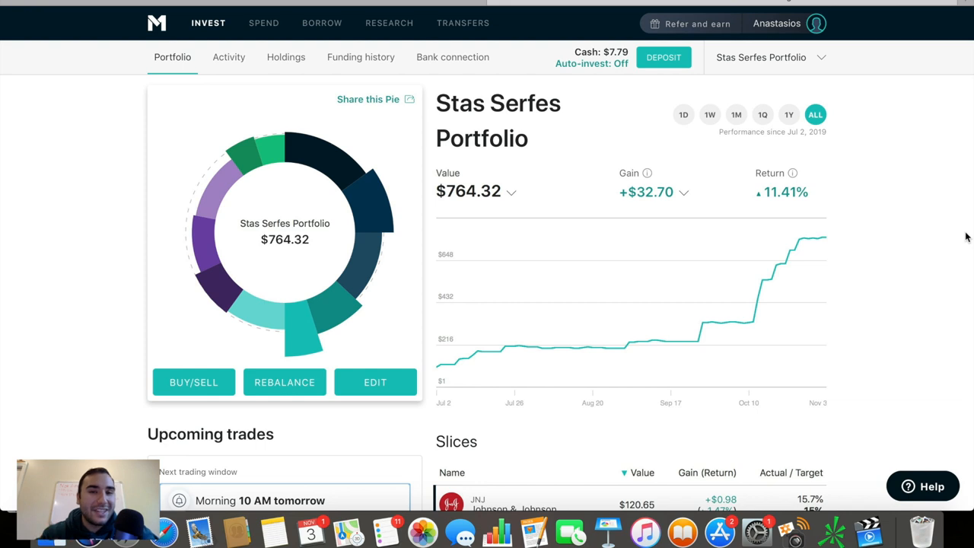
pyautogui.click(229, 57)
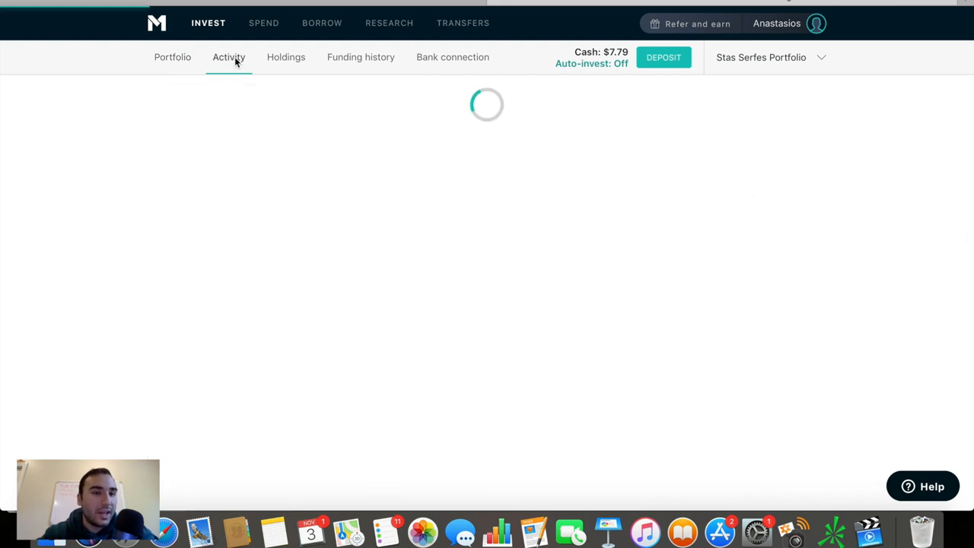
pyautogui.click(229, 57)
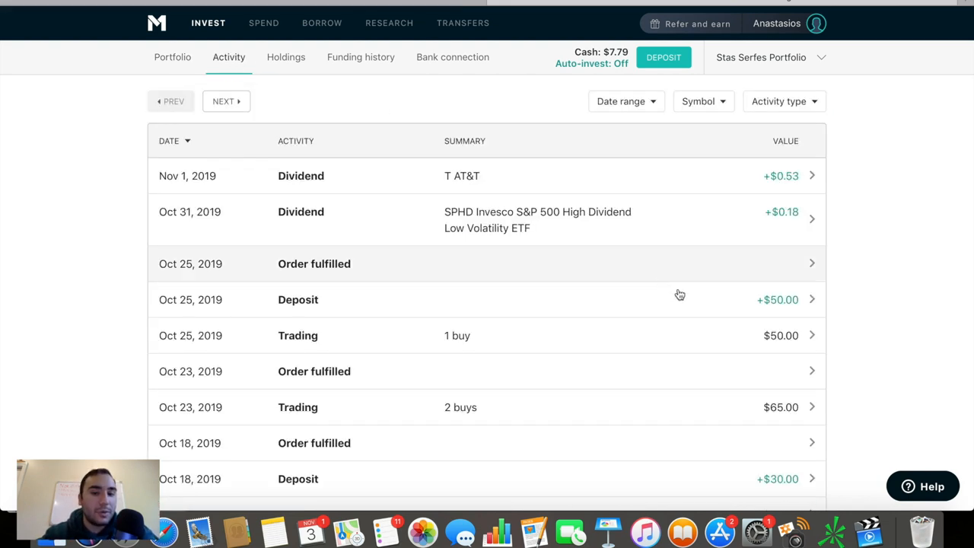
pyautogui.moveTo(798, 412)
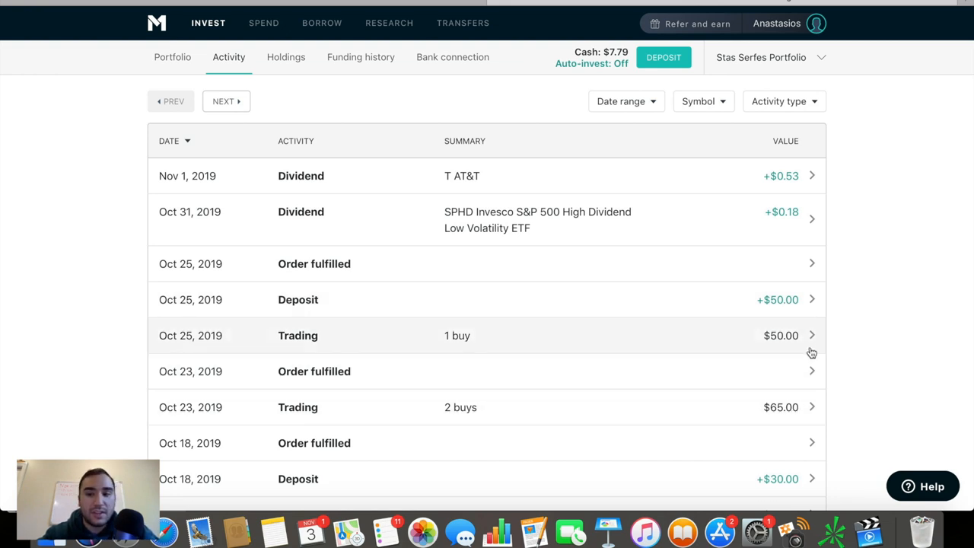
pyautogui.moveTo(779, 345)
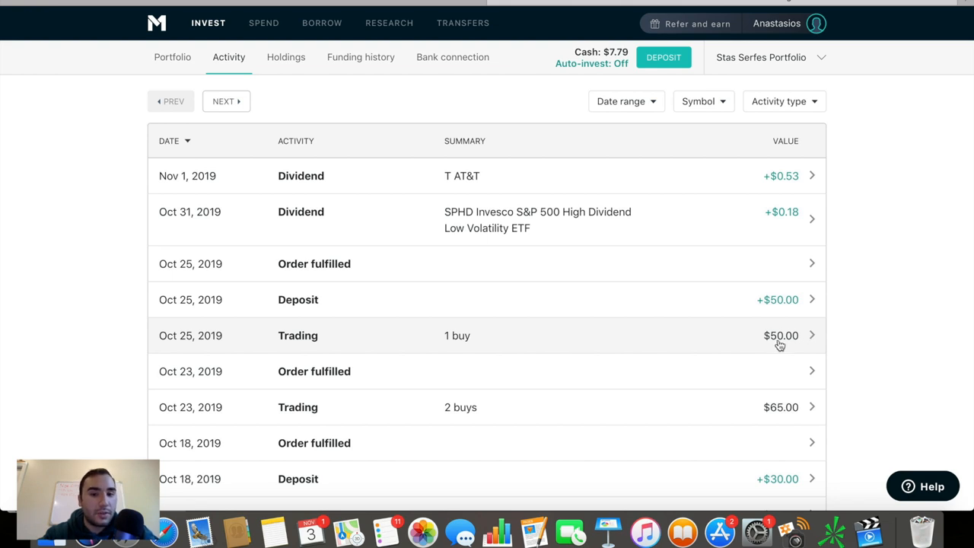
pyautogui.moveTo(879, 197)
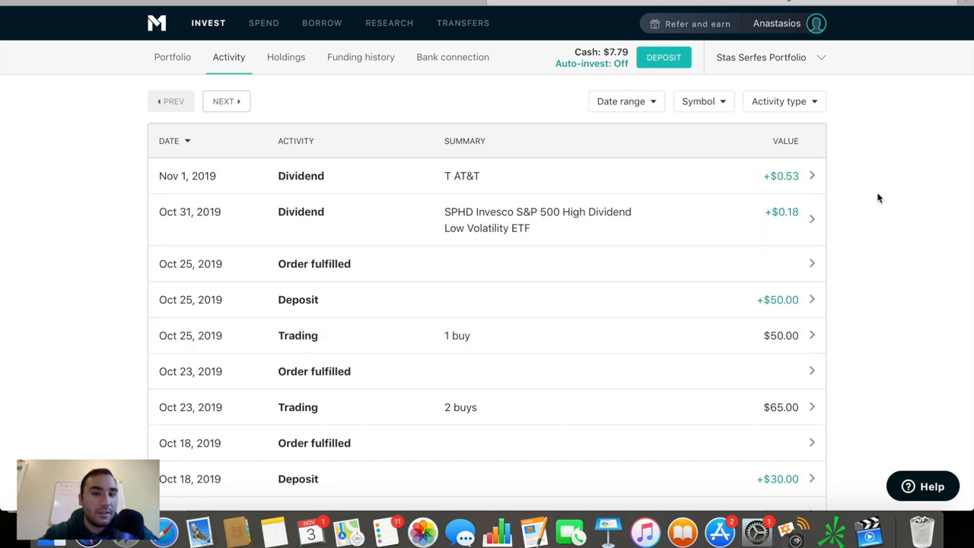
pyautogui.moveTo(414, 184)
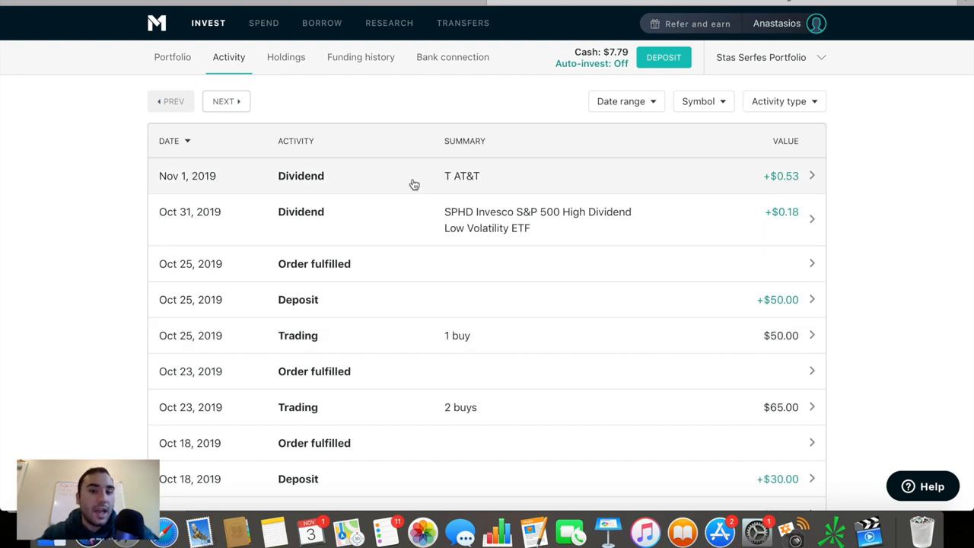
pyautogui.click(172, 57)
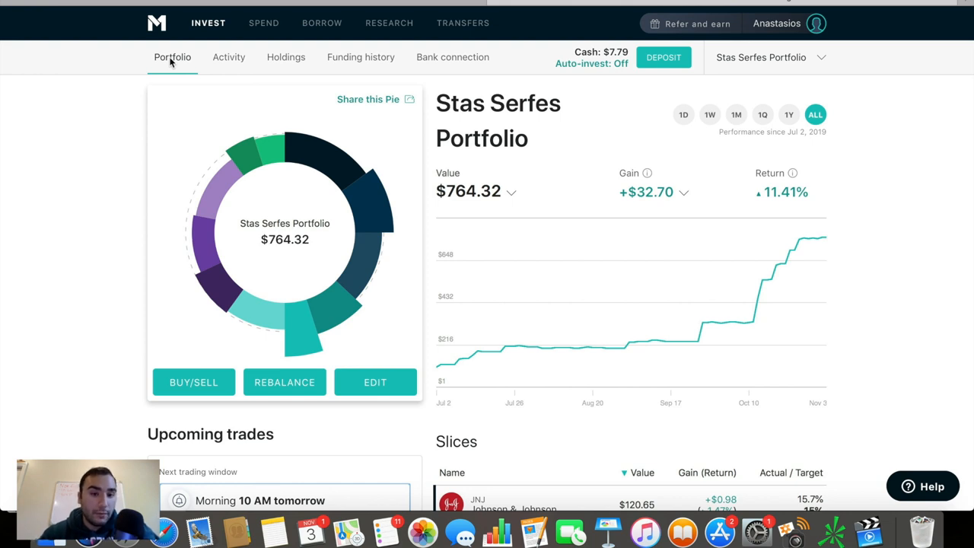
pyautogui.moveTo(958, 233)
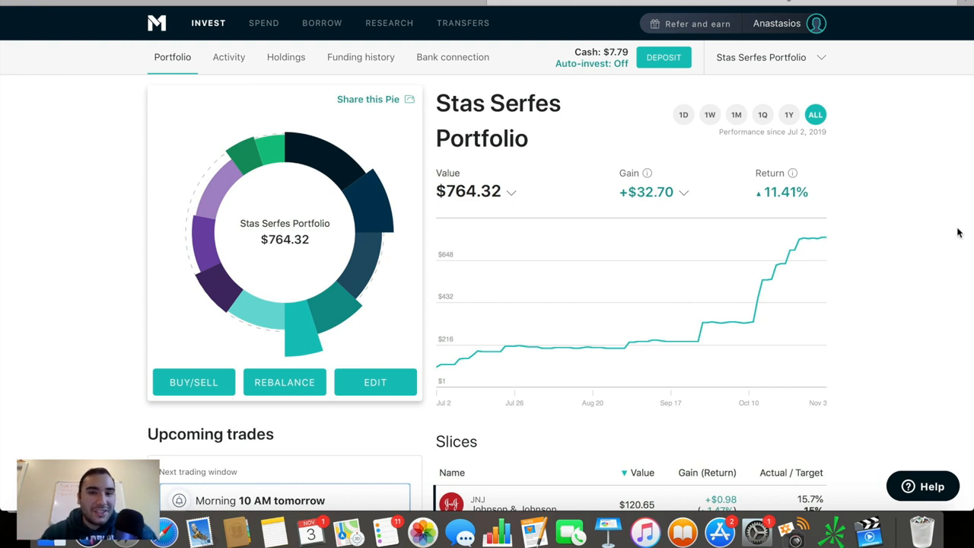